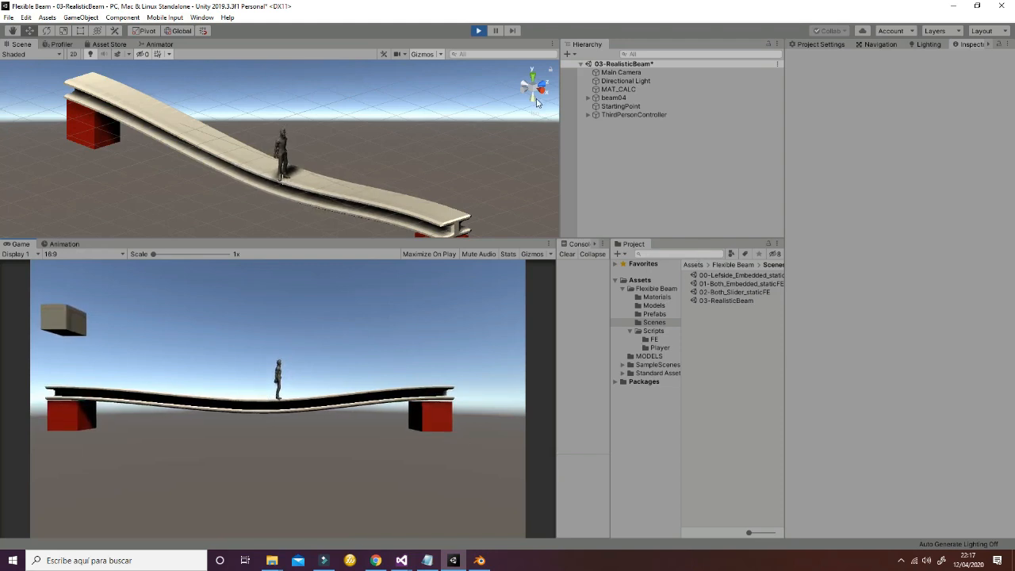
Stop the realistic beam demo and switch to 00-Leftside_Embedded_staticFE, discarding unsaved changes.
left_click(479, 30)
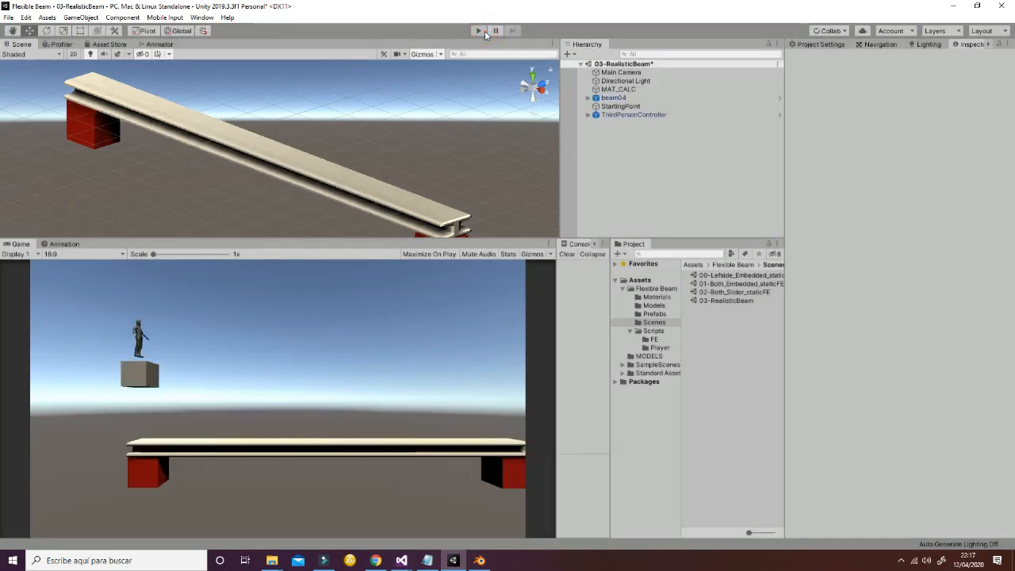
double_click(737, 276)
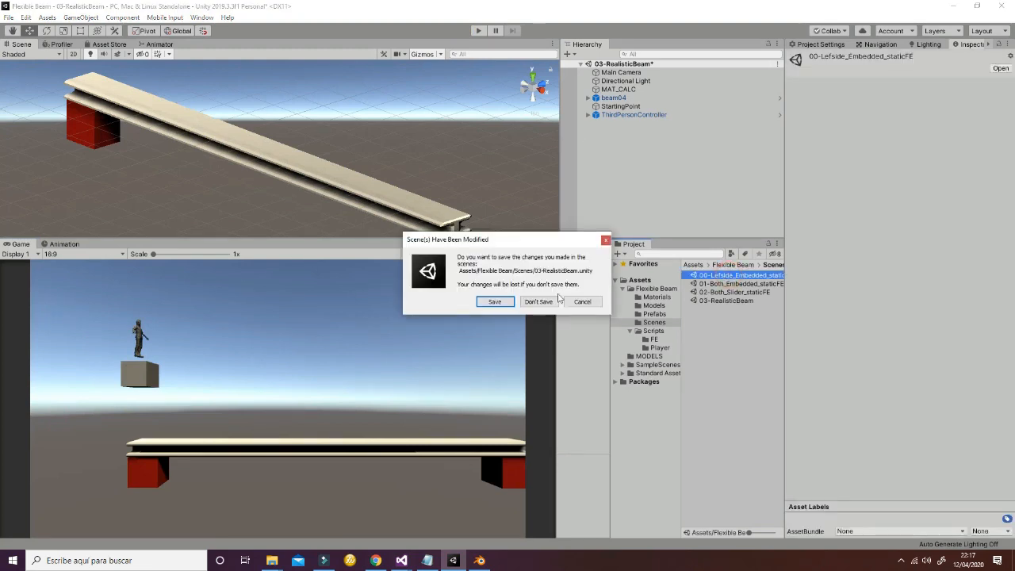
left_click(538, 301)
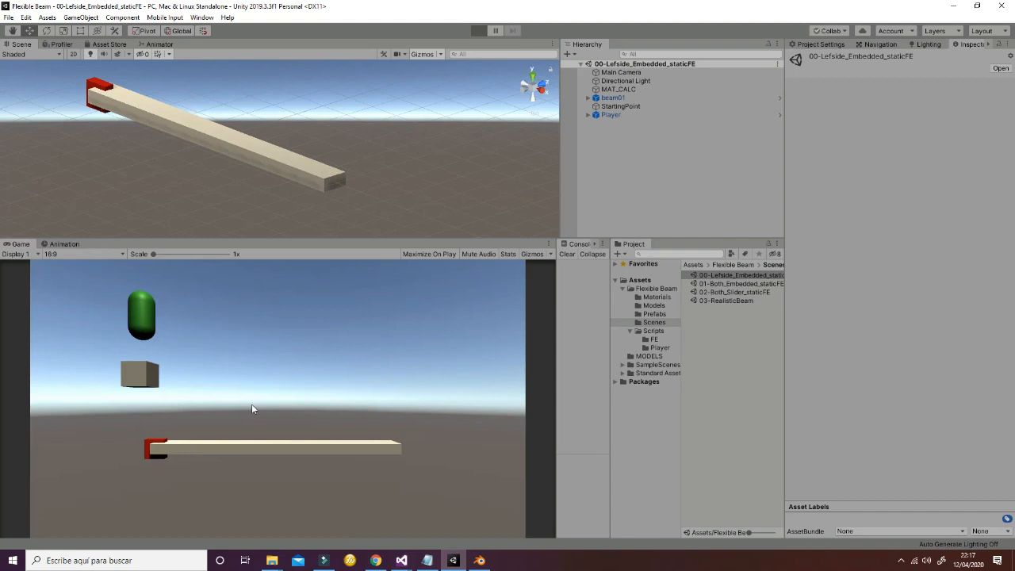
Simulate the left-side embedded beam bending, then load 01-Both_Embedded_staticFE.
left_click(477, 30)
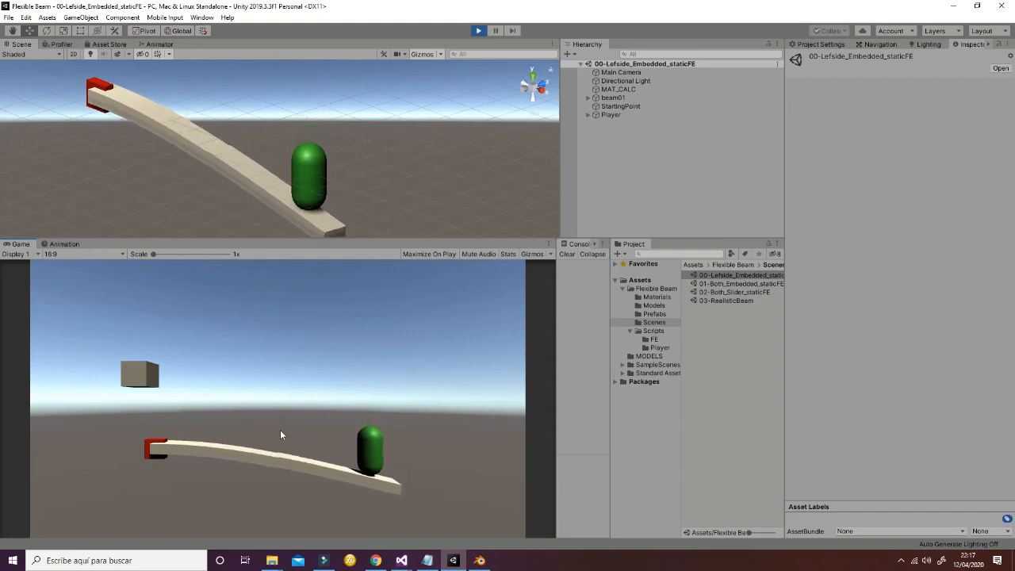
double_click(736, 282)
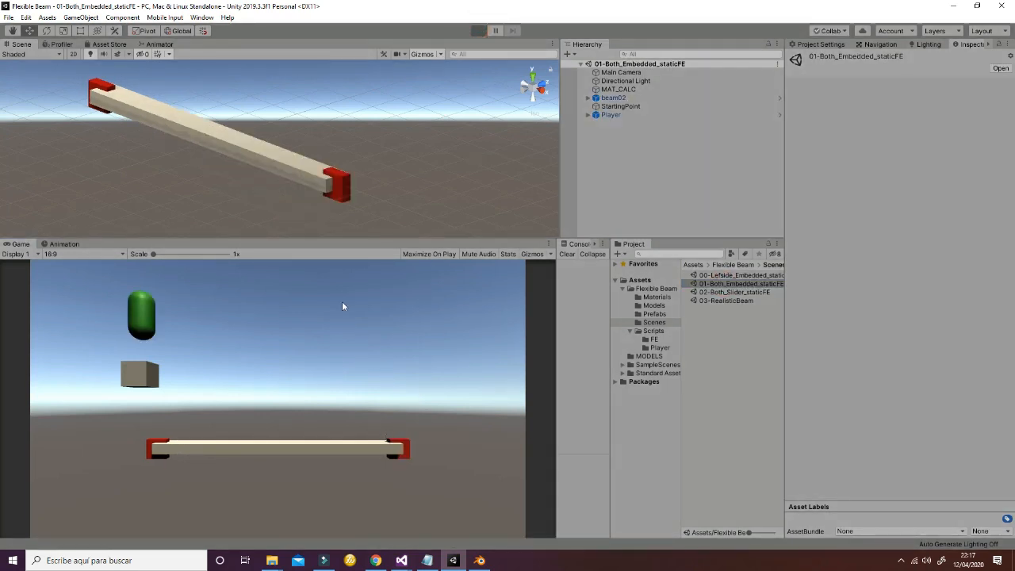
Simulate the both-ends embedded beam sagging, then load 02-Both_Slider_staticFE.
left_click(479, 30)
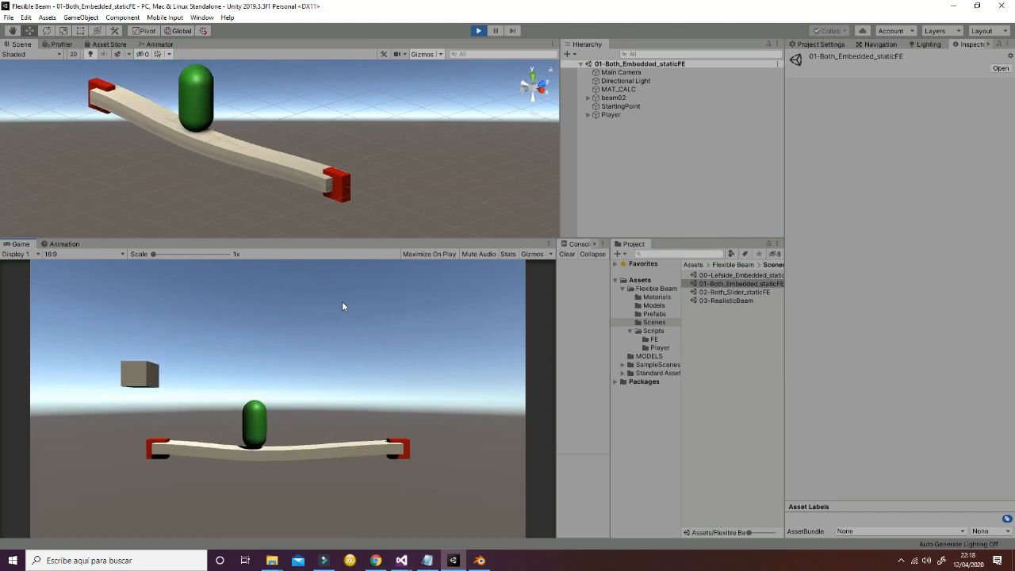
double_click(732, 292)
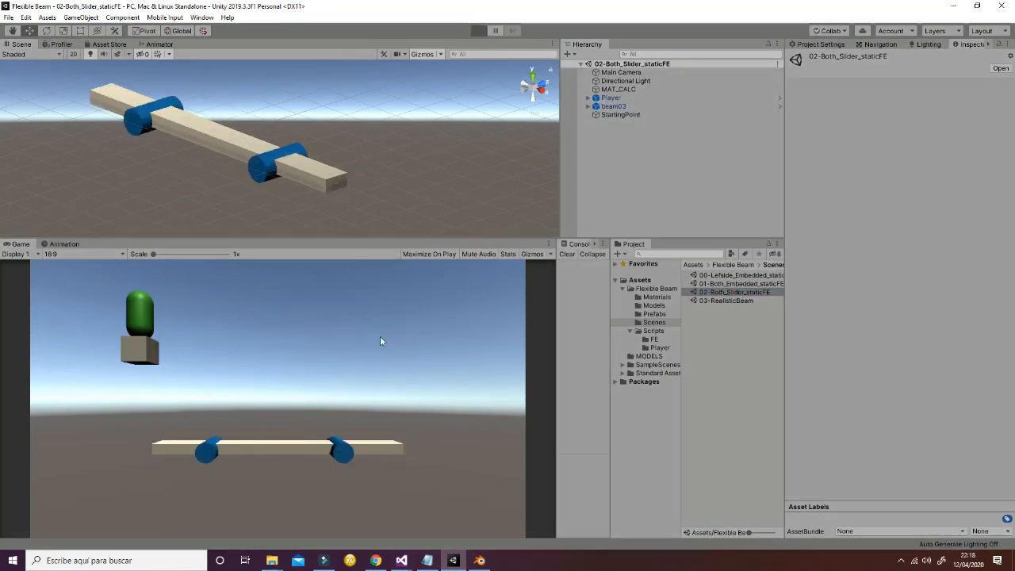
Simulate the slider-supported beam bending under the character, then stop it.
left_click(479, 31)
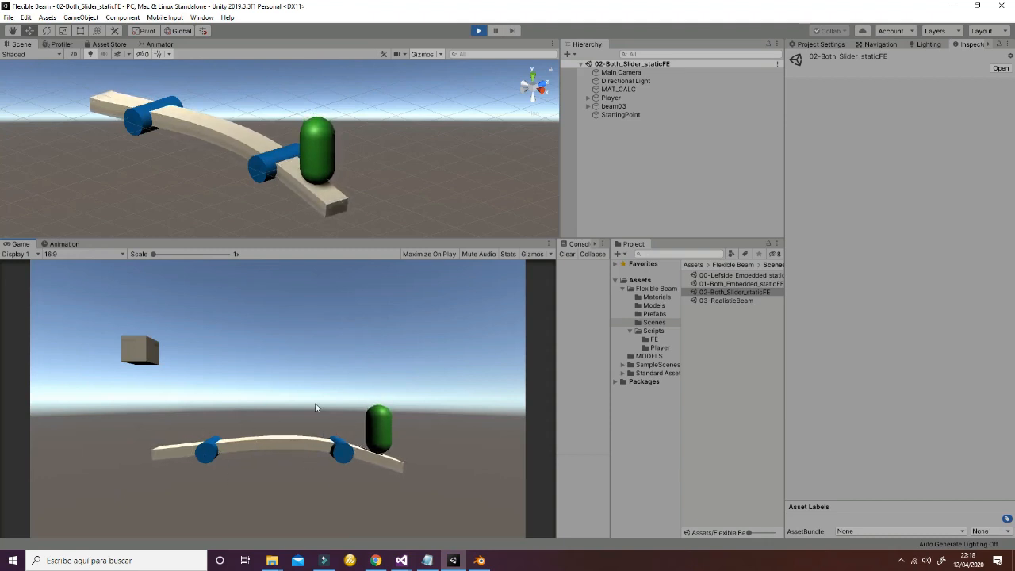
left_click(478, 30)
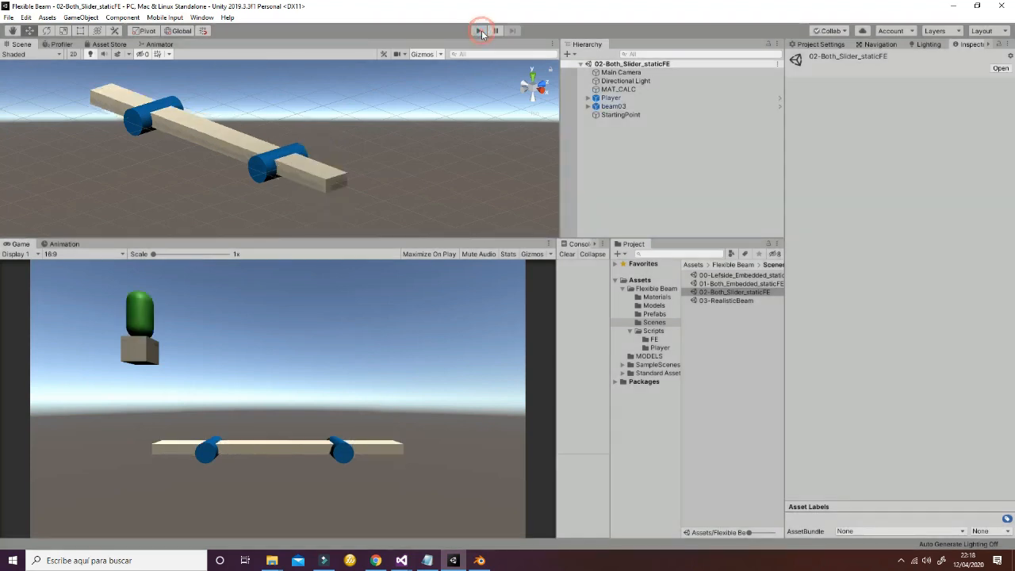
Expand beam03 to show its slider joints and end points and inspect its components.
left_click(479, 30)
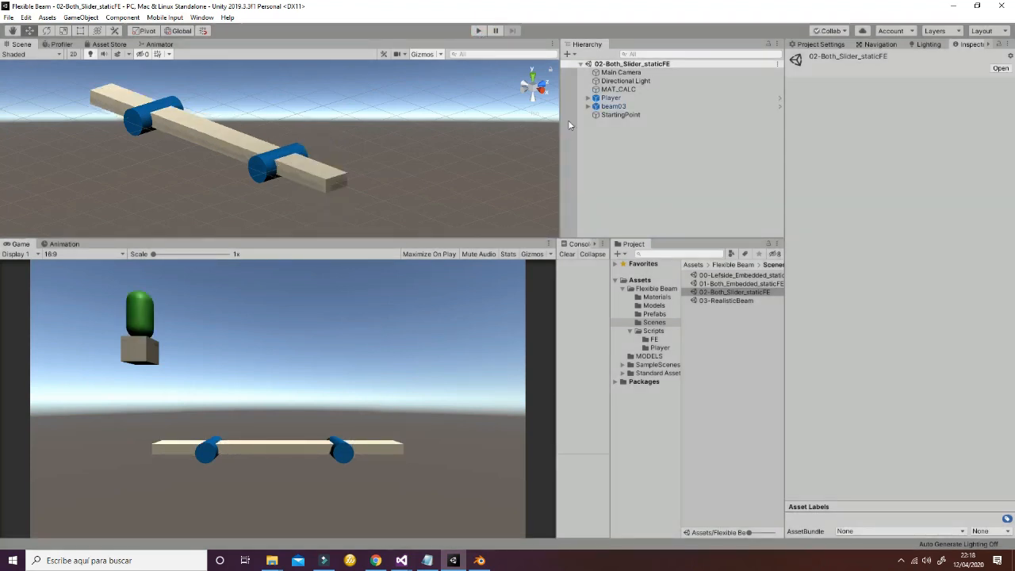
left_click(590, 106)
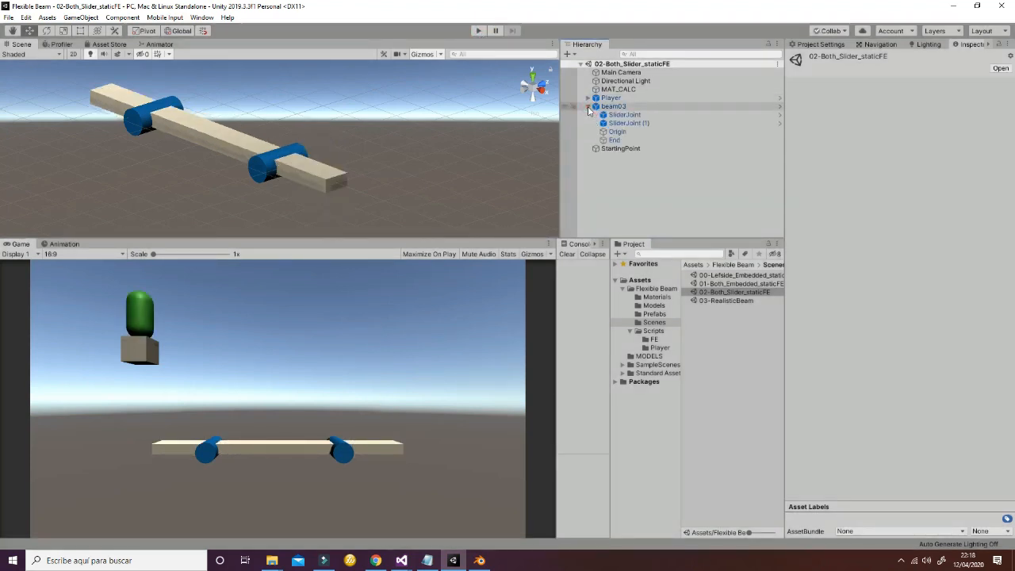
left_click(612, 104)
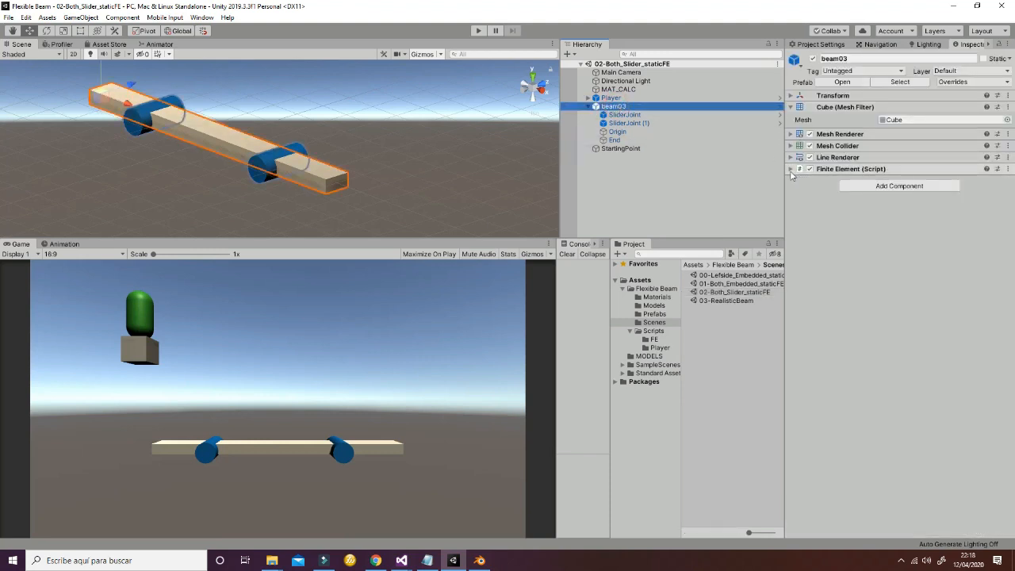
Review beam03's Finite Element settings with SliderJoint and SliderJoint (1) as clamped objects.
left_click(791, 168)
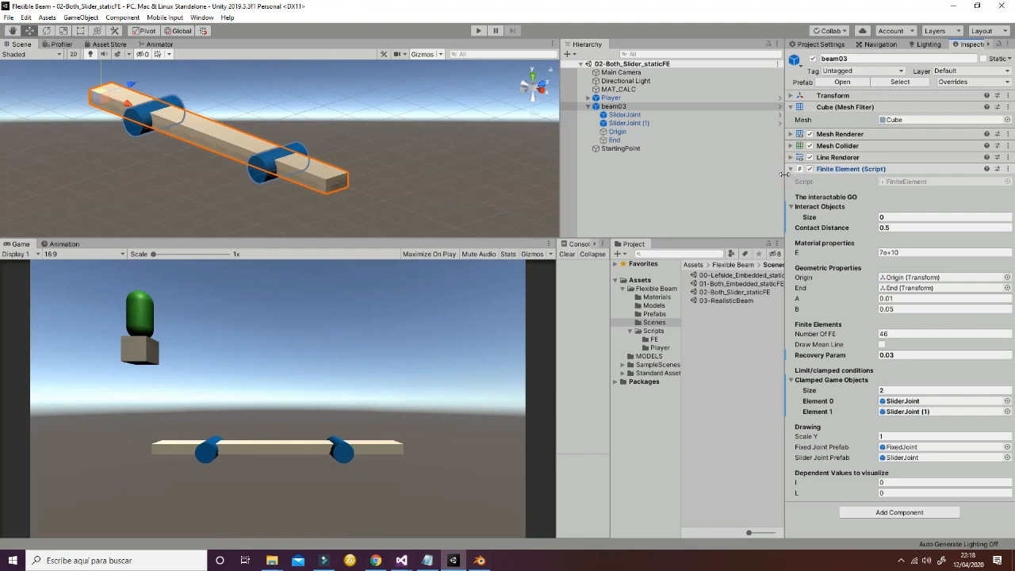
left_click(628, 124)
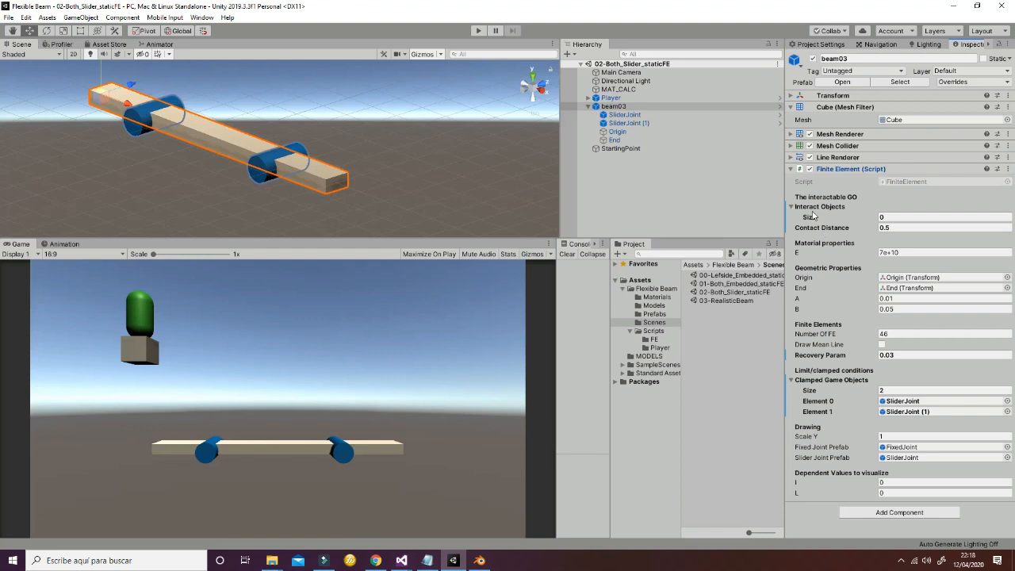
mouse_move(841, 214)
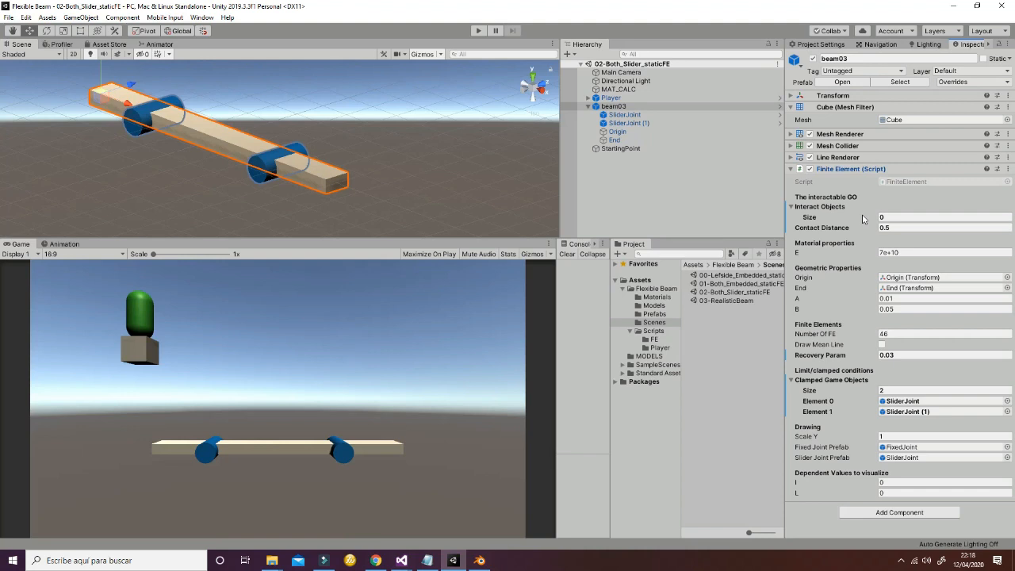
mouse_move(862, 235)
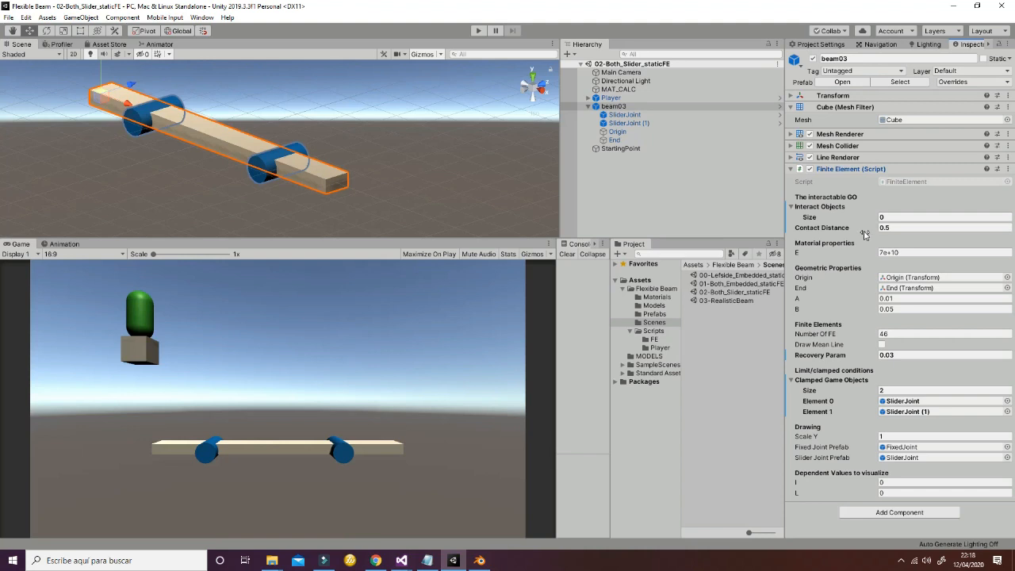
mouse_move(155, 266)
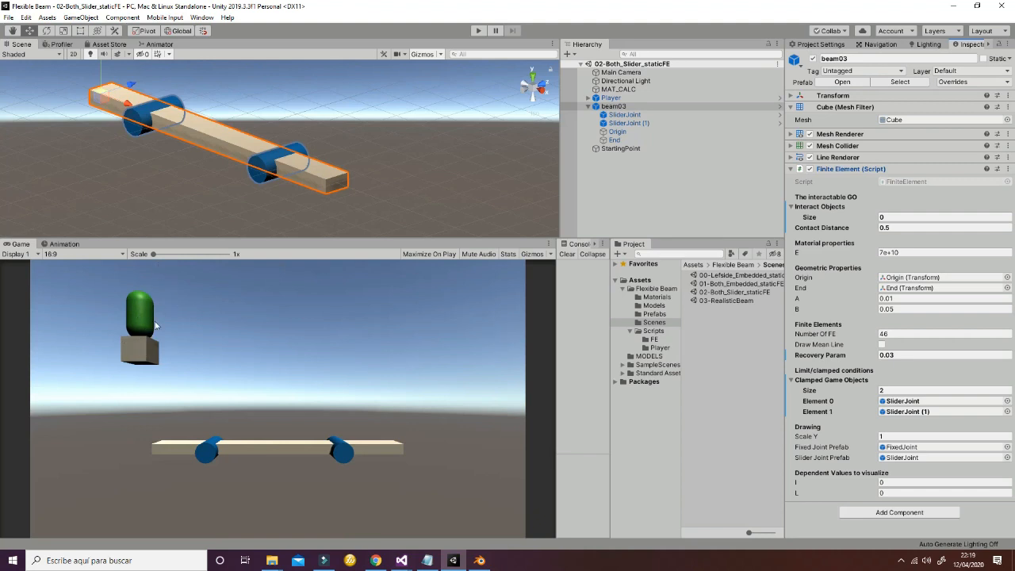
mouse_move(456, 428)
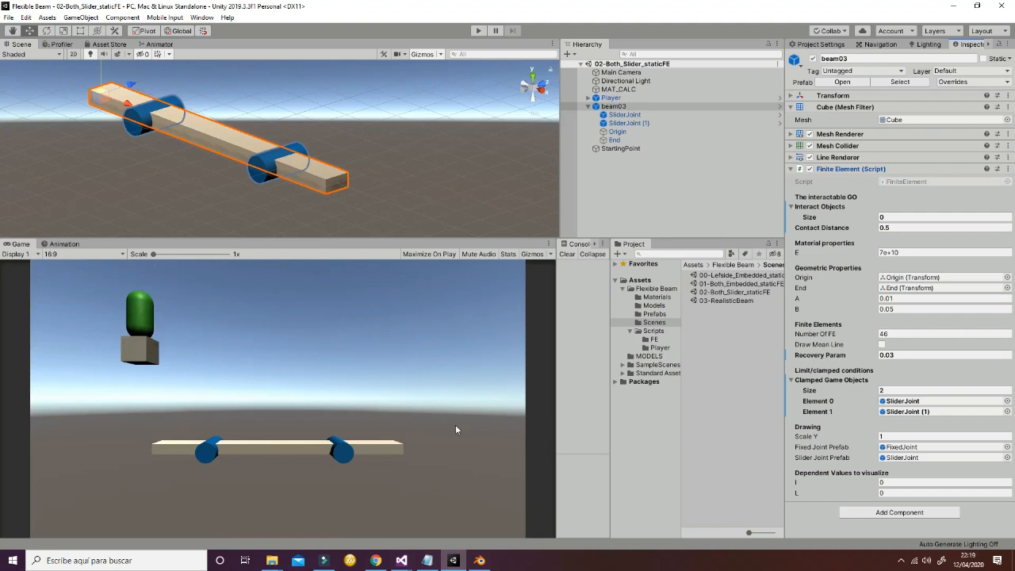
left_click(943, 228)
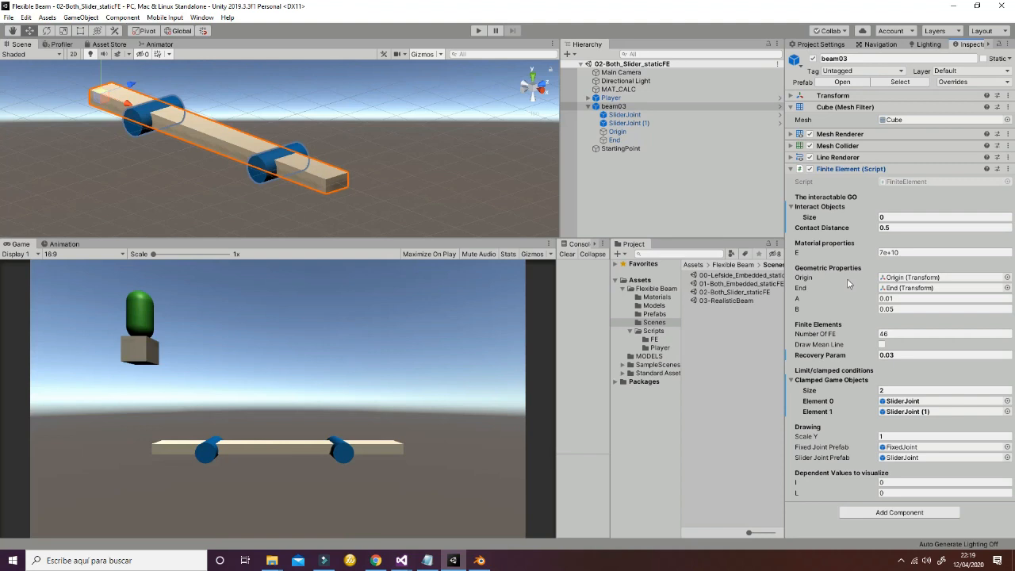
mouse_move(830, 270)
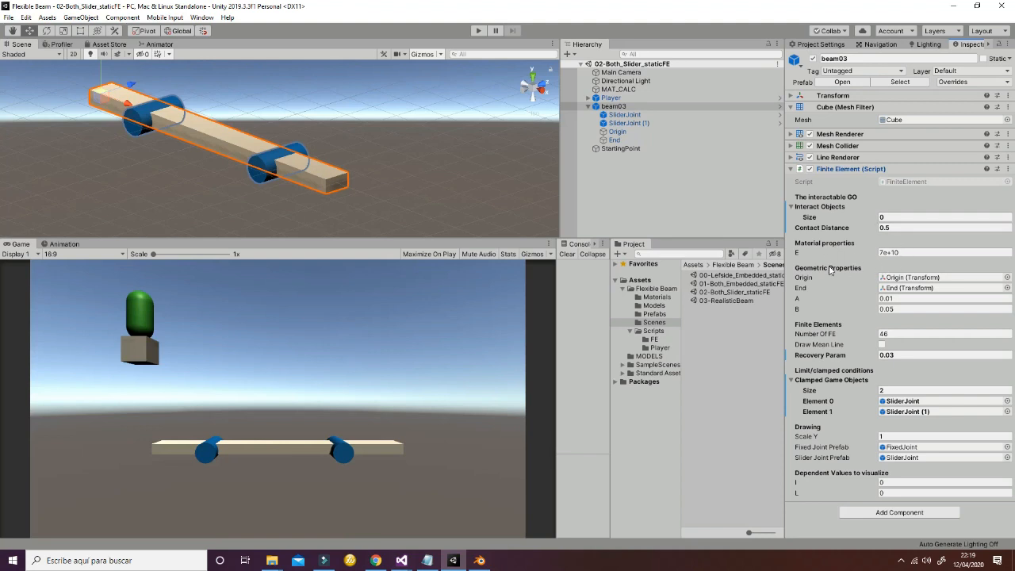
mouse_move(832, 272)
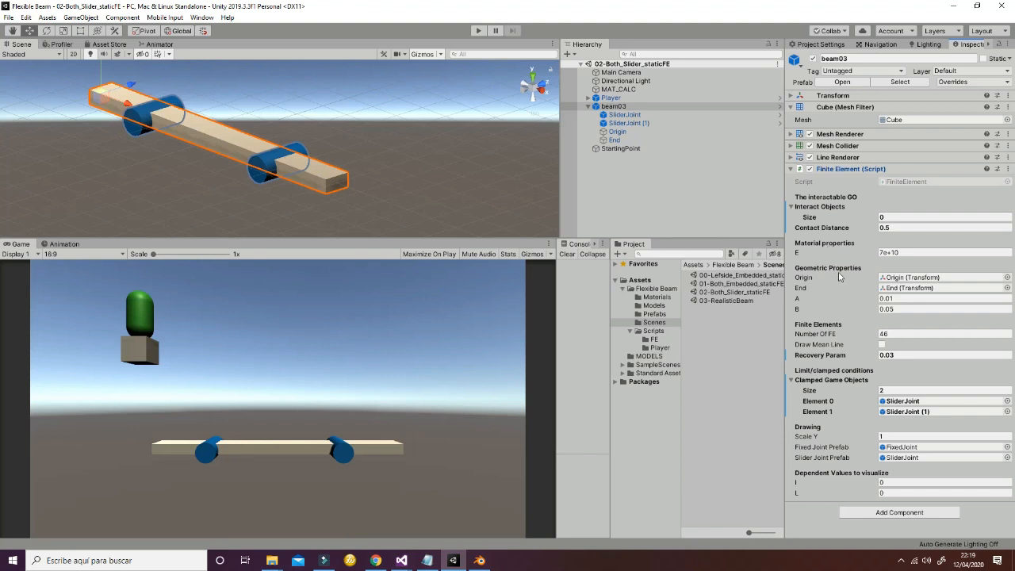
mouse_move(824, 301)
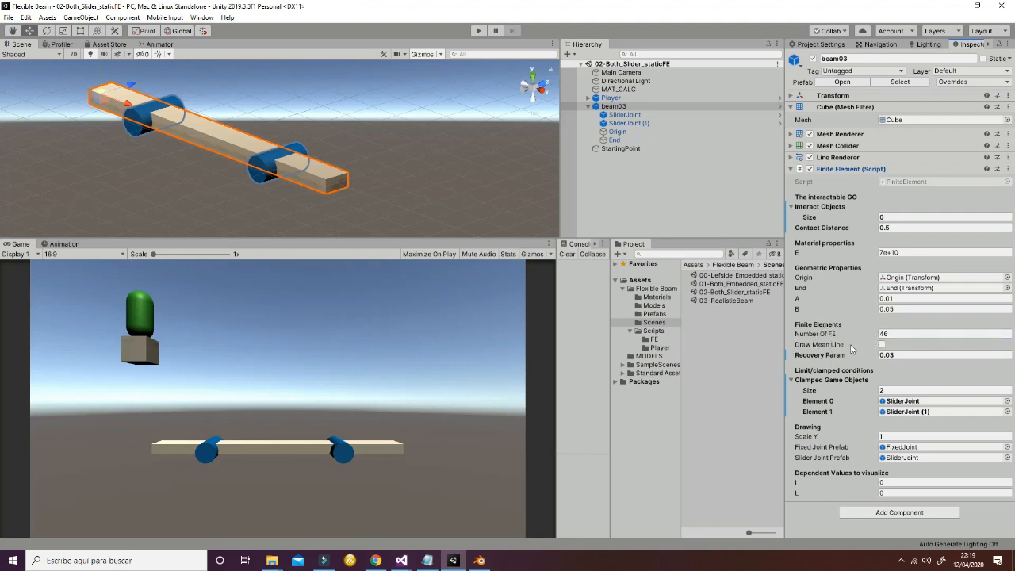
left_click(943, 355)
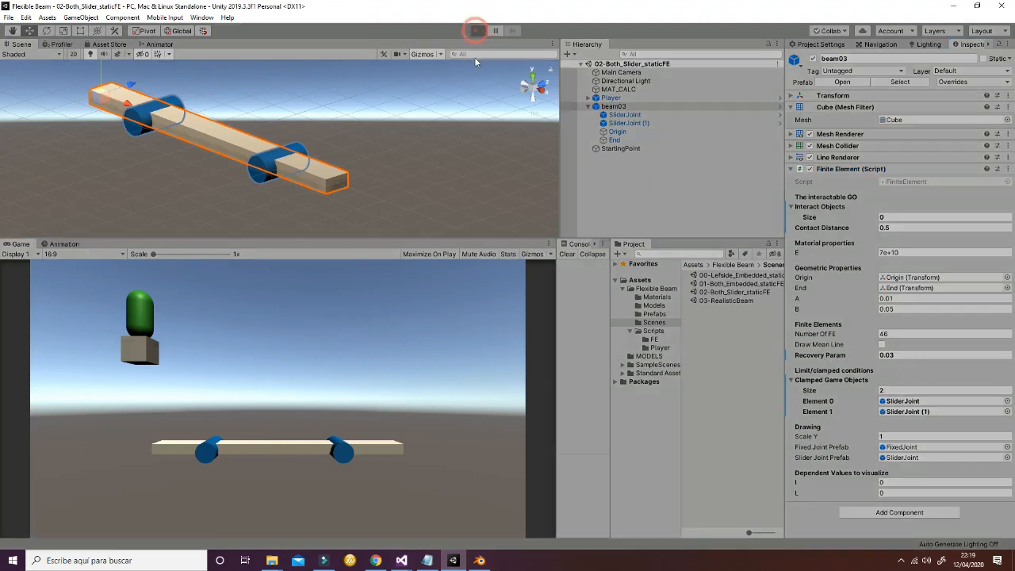
left_click(477, 30)
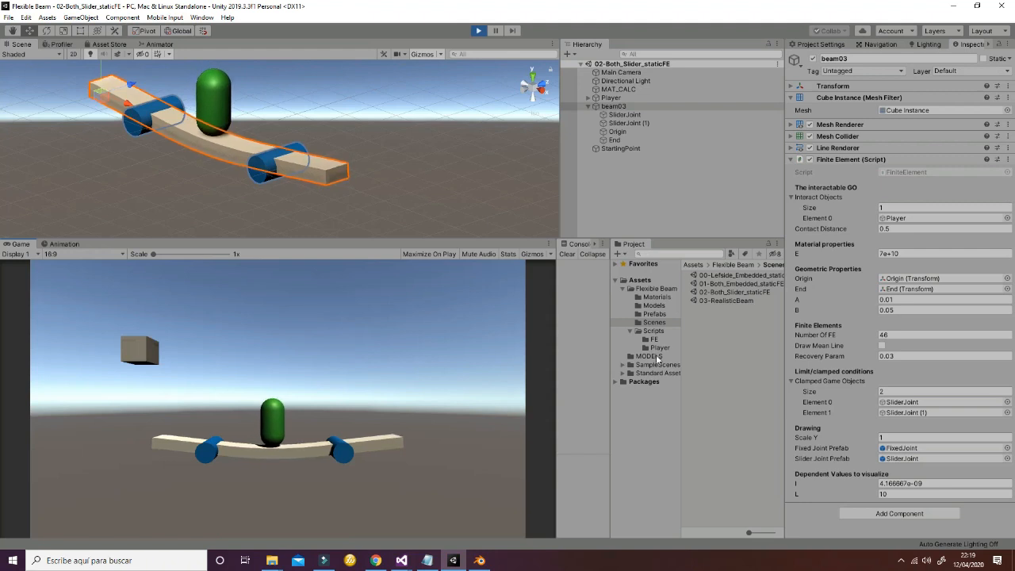
left_click(911, 355)
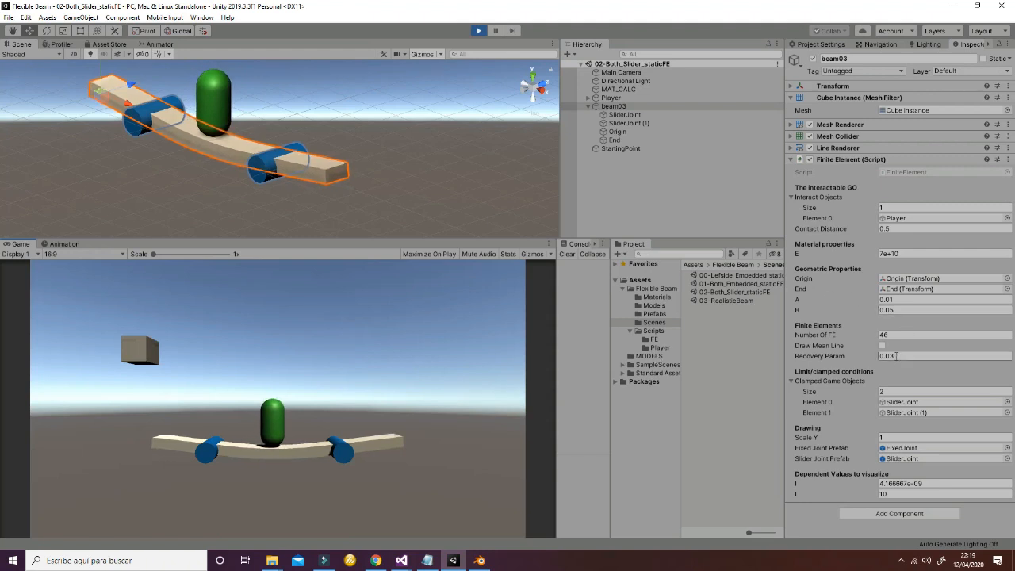
left_click(912, 355)
type("0.2")
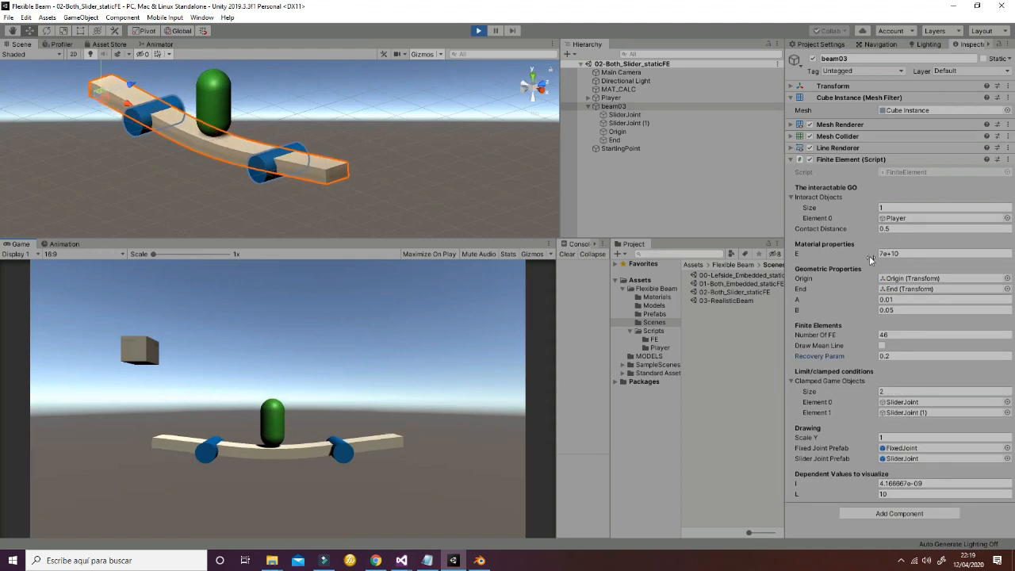
left_click(943, 254)
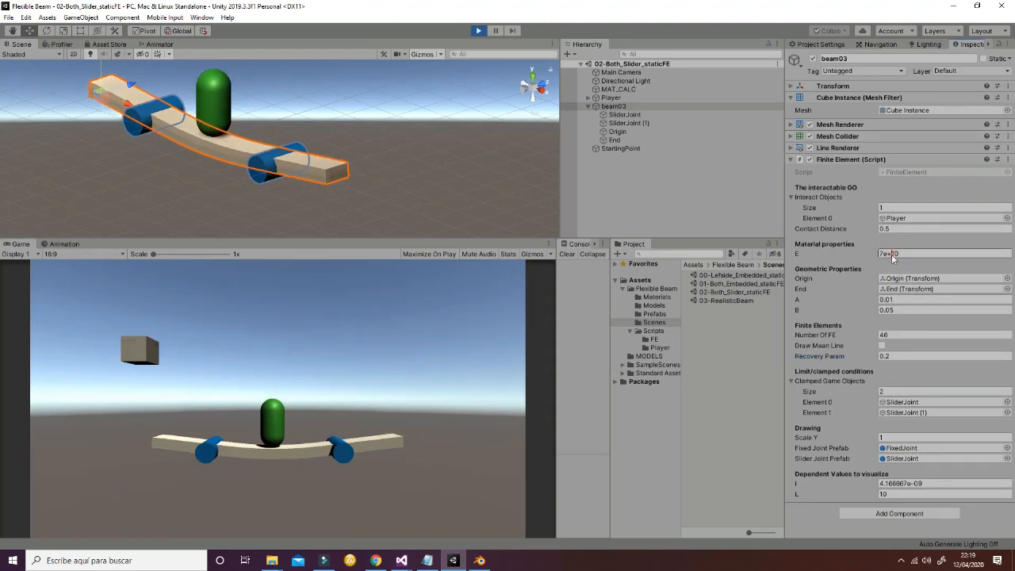
left_click(943, 254)
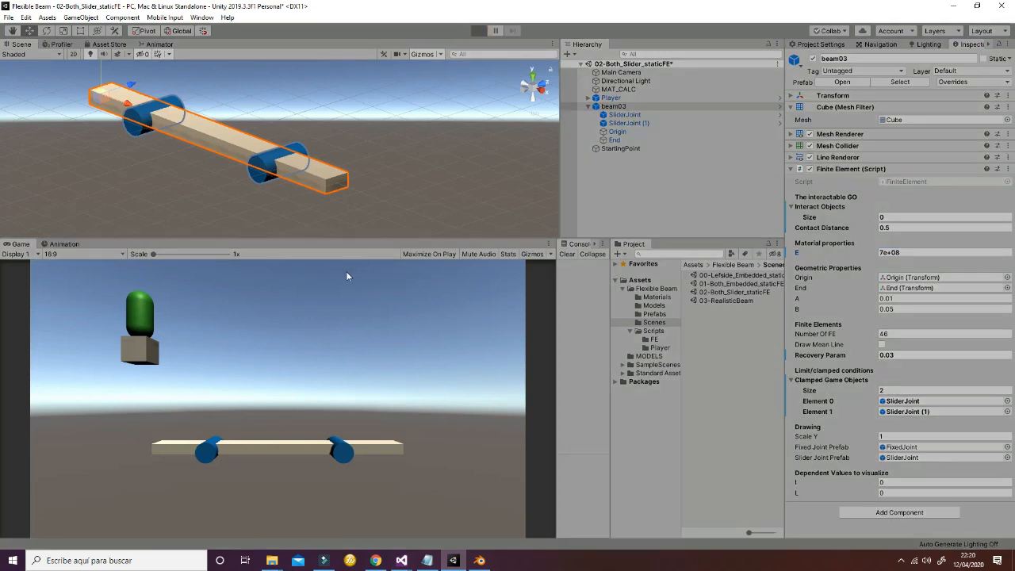
left_click(479, 30)
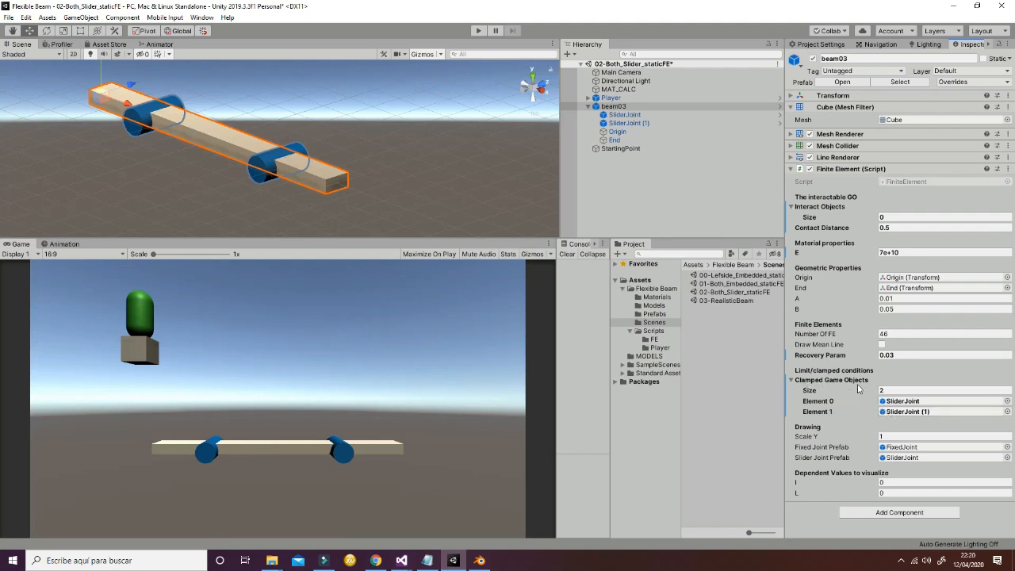
mouse_move(307, 168)
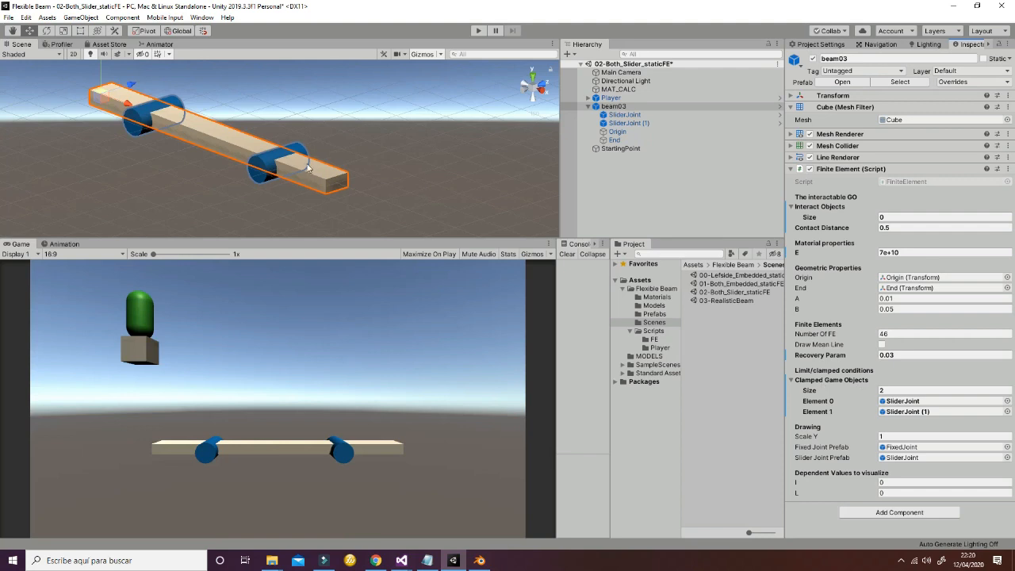
mouse_move(390, 171)
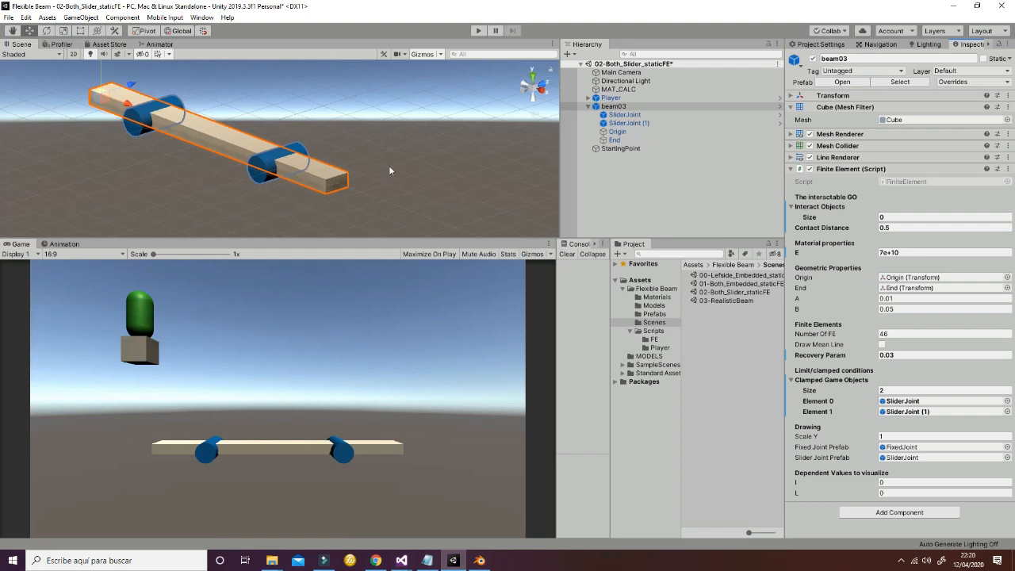
Place a FixedJoint prefab at the centre of beam03.
left_click(613, 107)
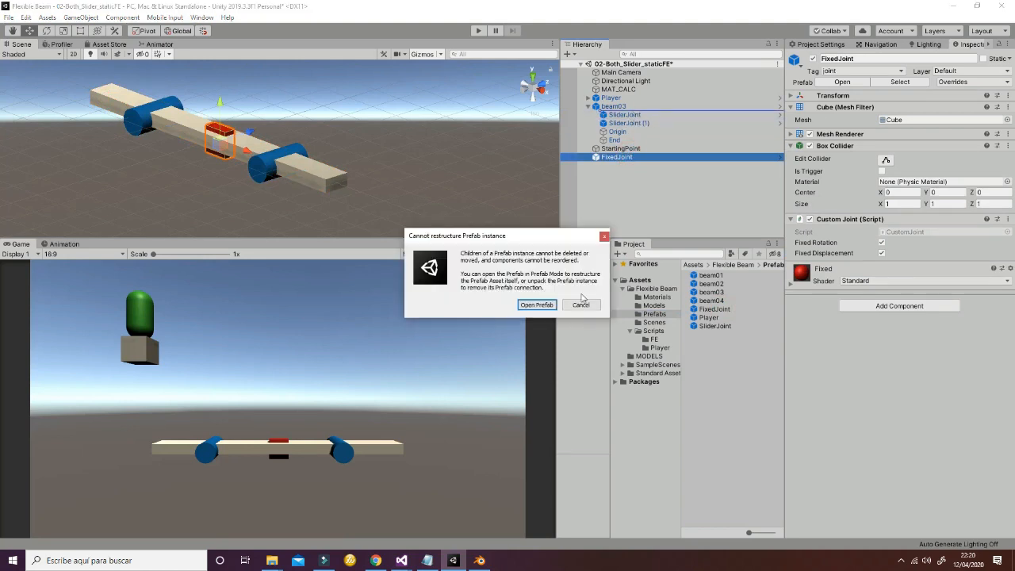
Dismiss the prefab warning and set beam03's Clamped Game Objects size to 3.
left_click(580, 304)
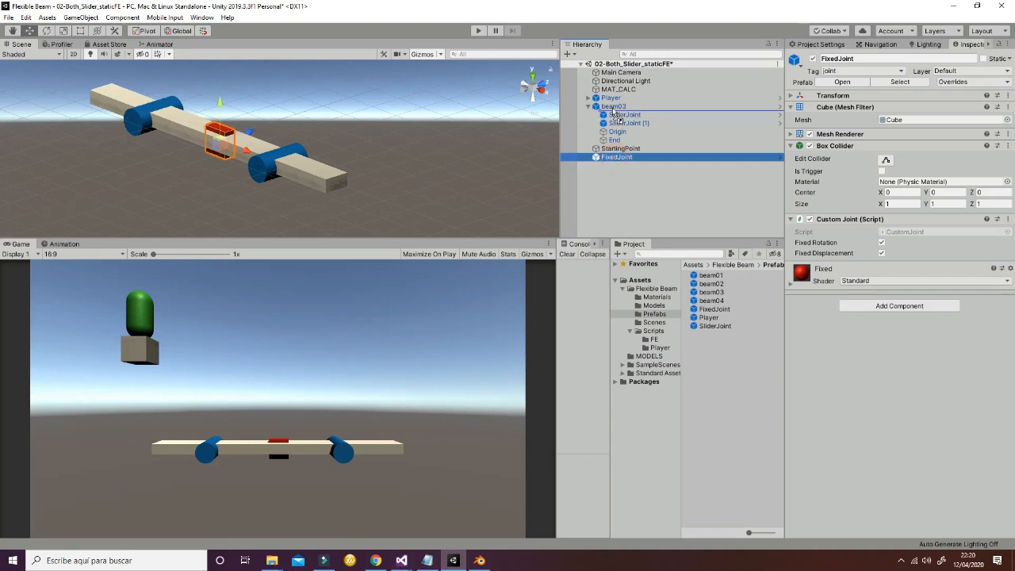
left_click(614, 107)
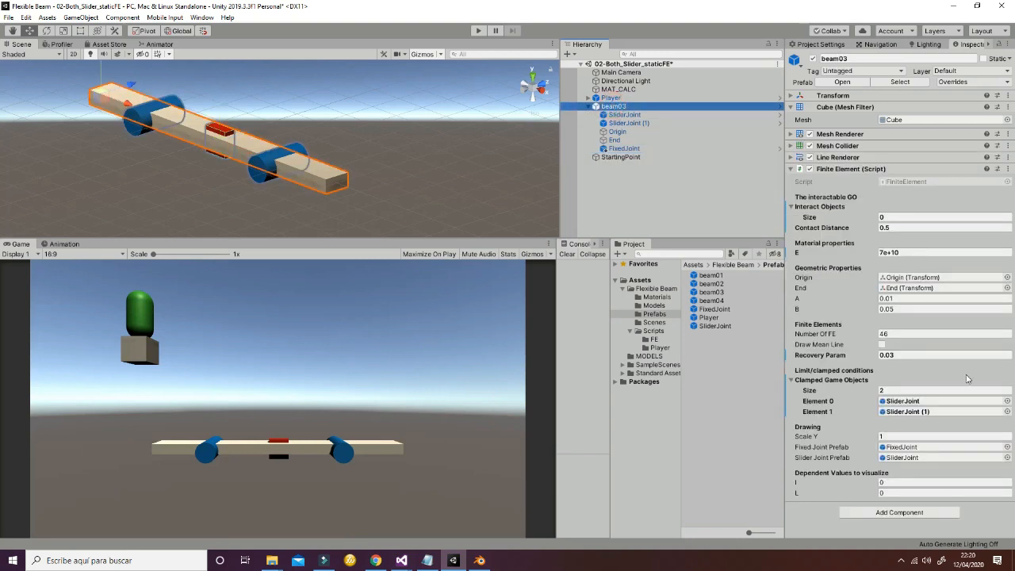
left_click(944, 390)
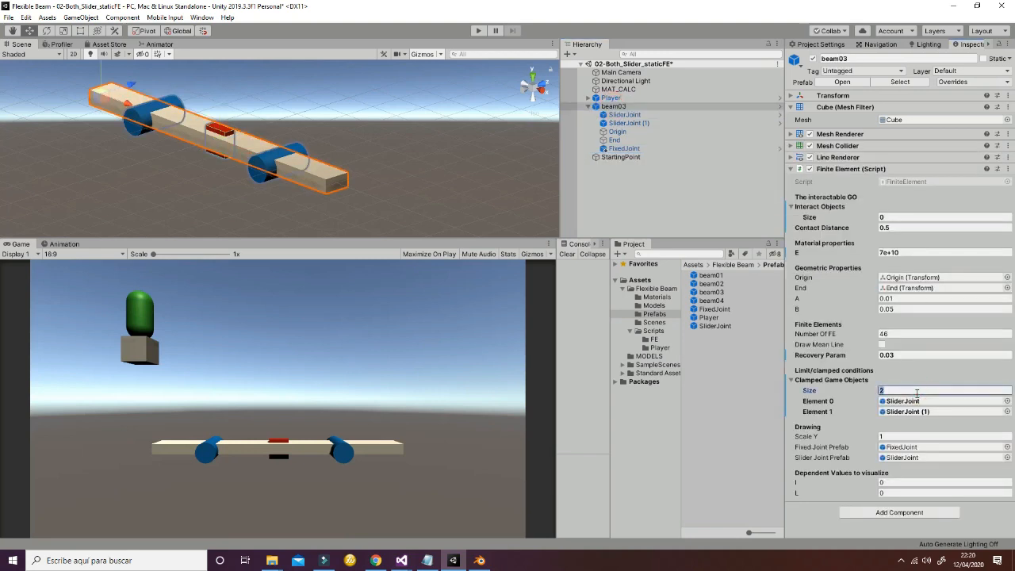
type("3")
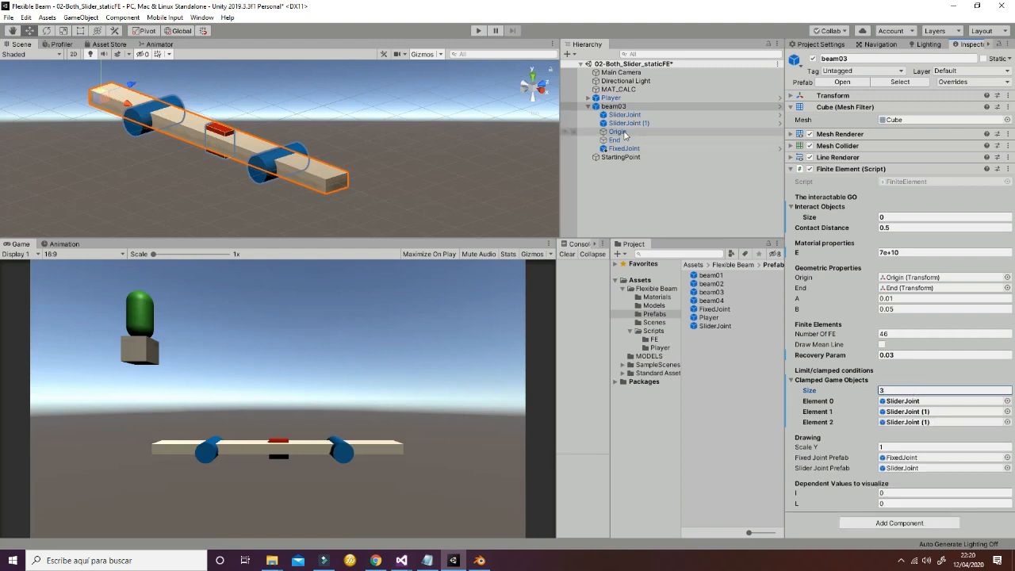
Assign FixedJoint as the third clamped object alongside both slider joints.
left_click(624, 149)
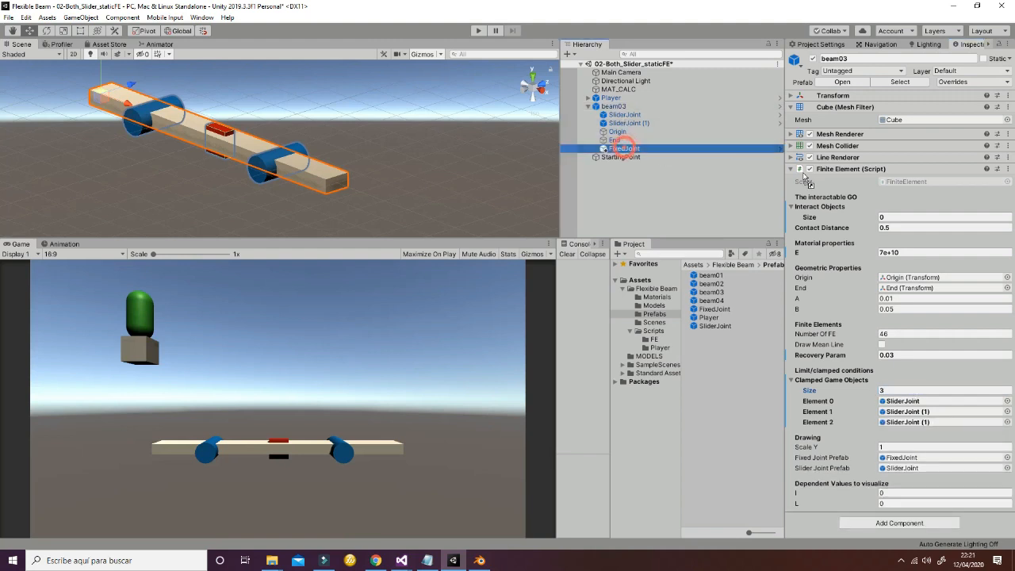
left_click(938, 422)
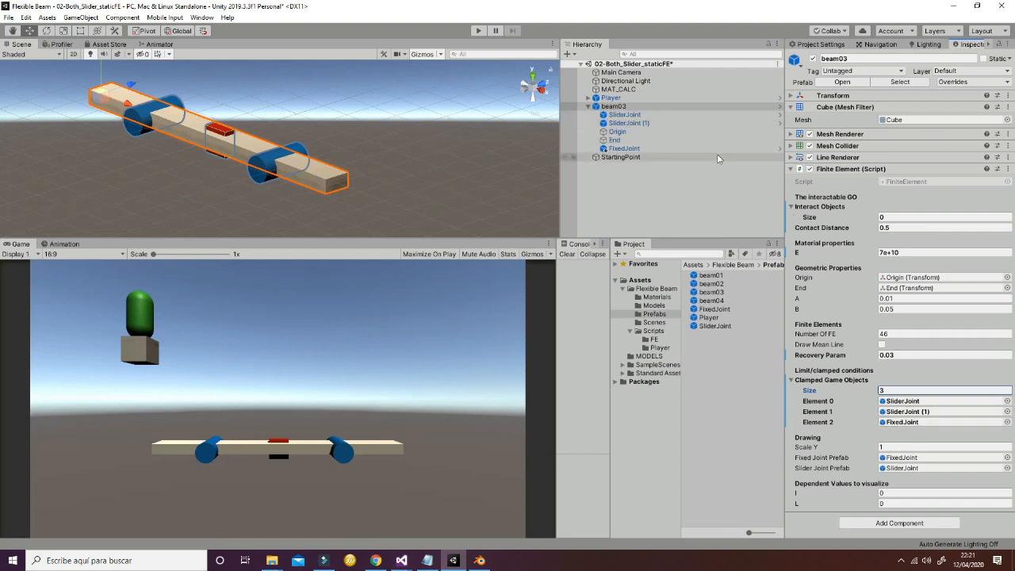
left_click(624, 114)
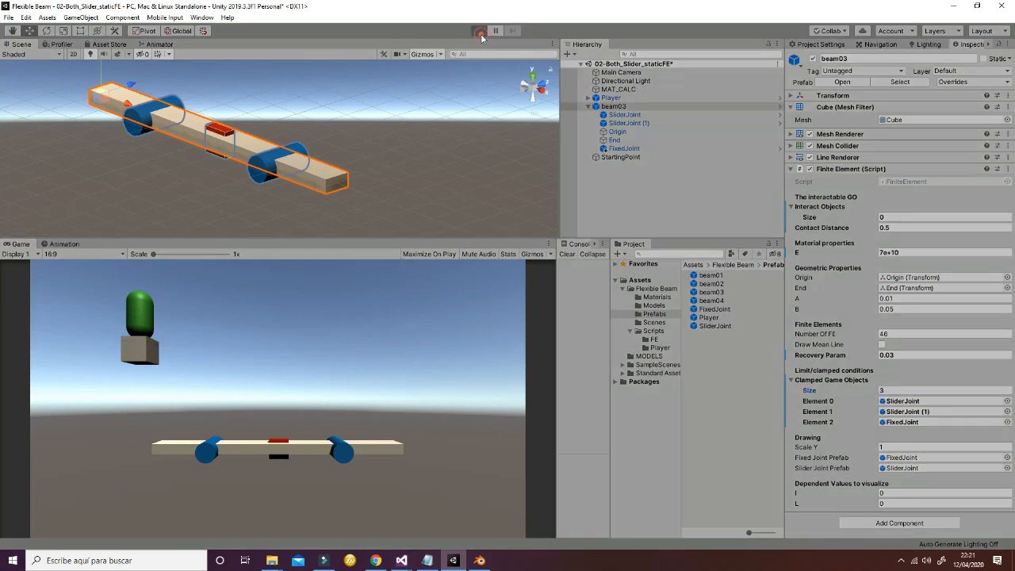
Run the three-clamp beam under the capsule, reduce beam03's clamped objects to 2, and stop.
left_click(479, 30)
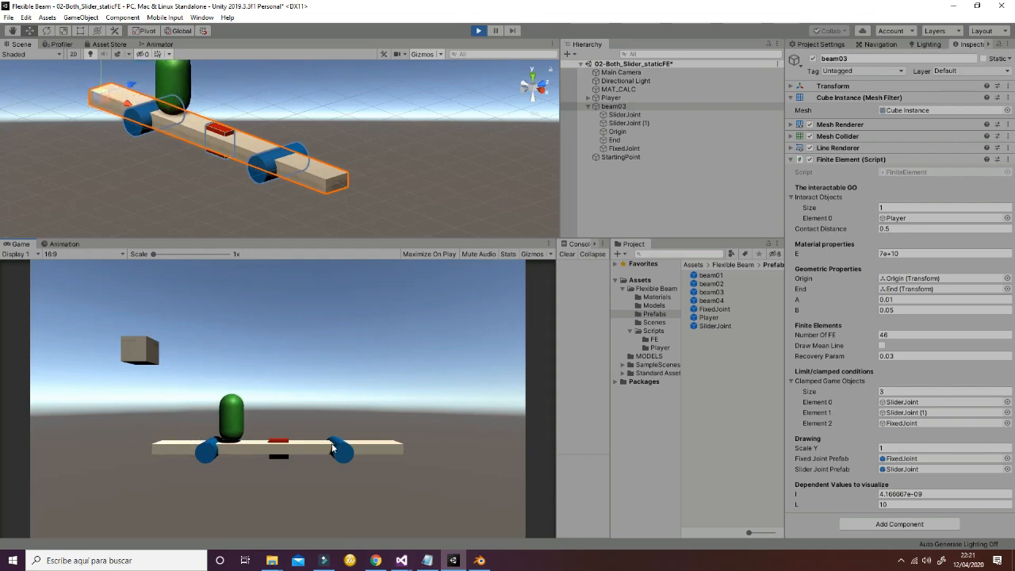
left_click(614, 107)
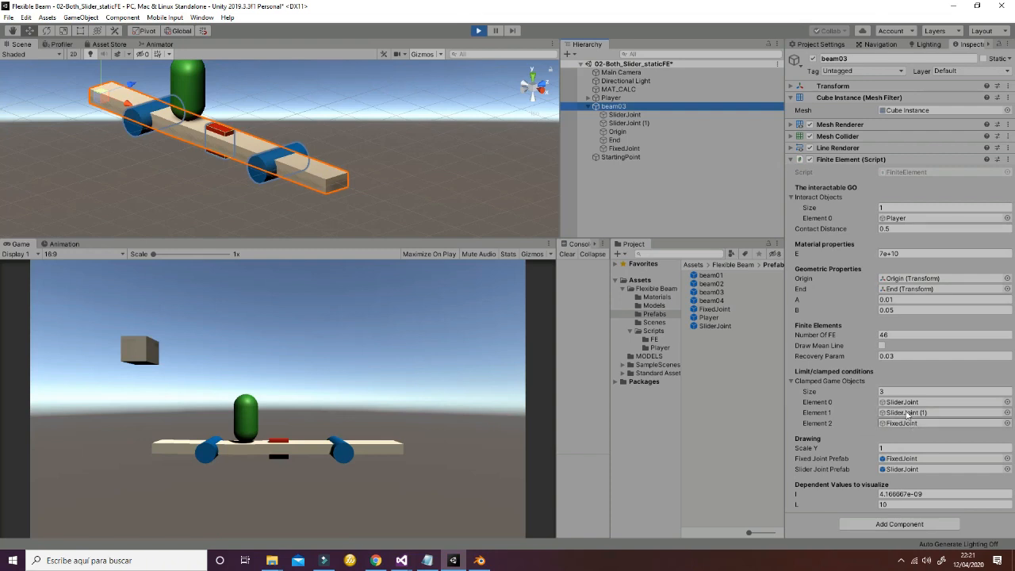
left_click(938, 392)
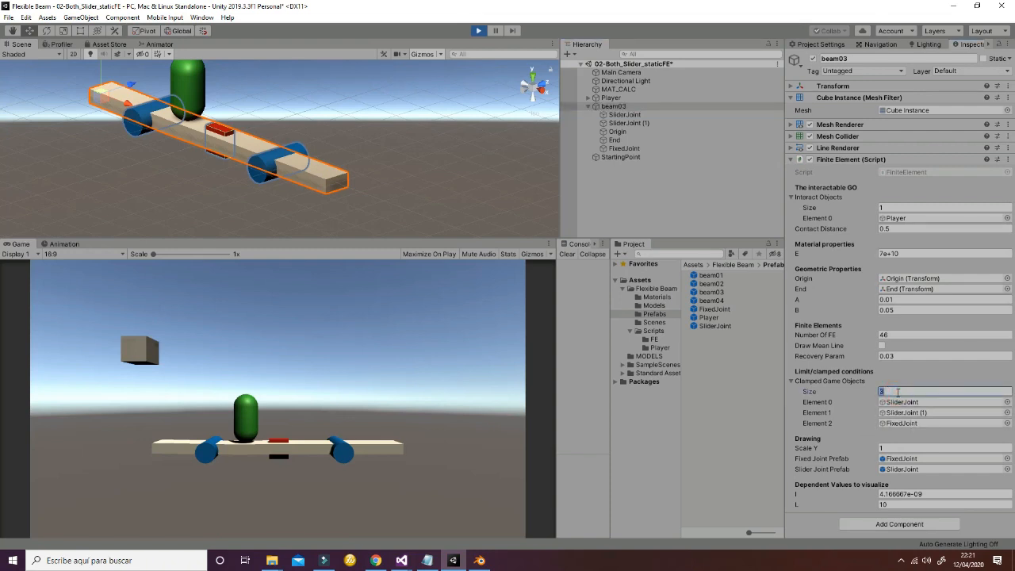
type("2")
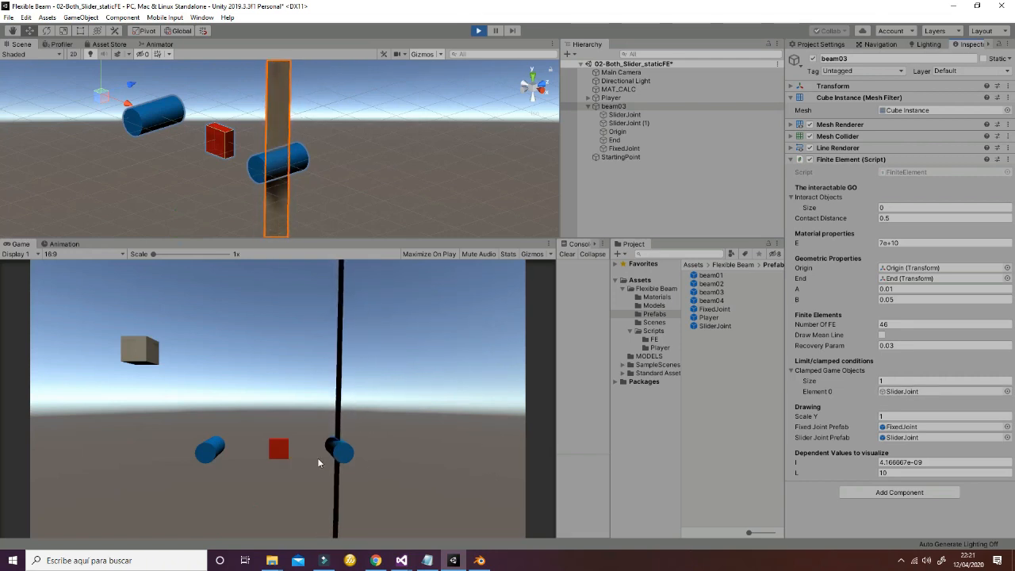
left_click(479, 30)
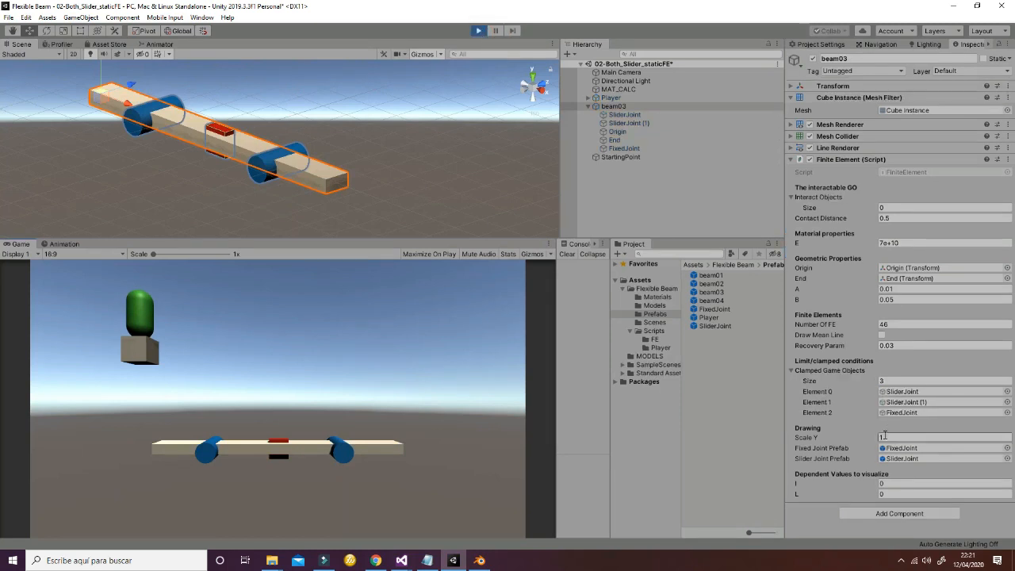
Load the 03-RealisticBeam scene, discarding changes to the previous one.
left_click(479, 30)
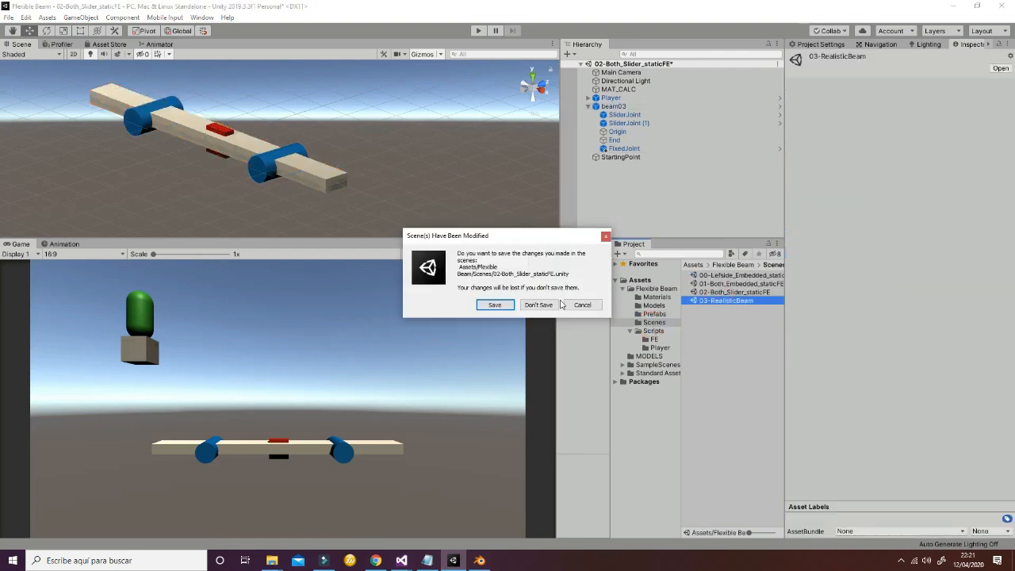
left_click(537, 304)
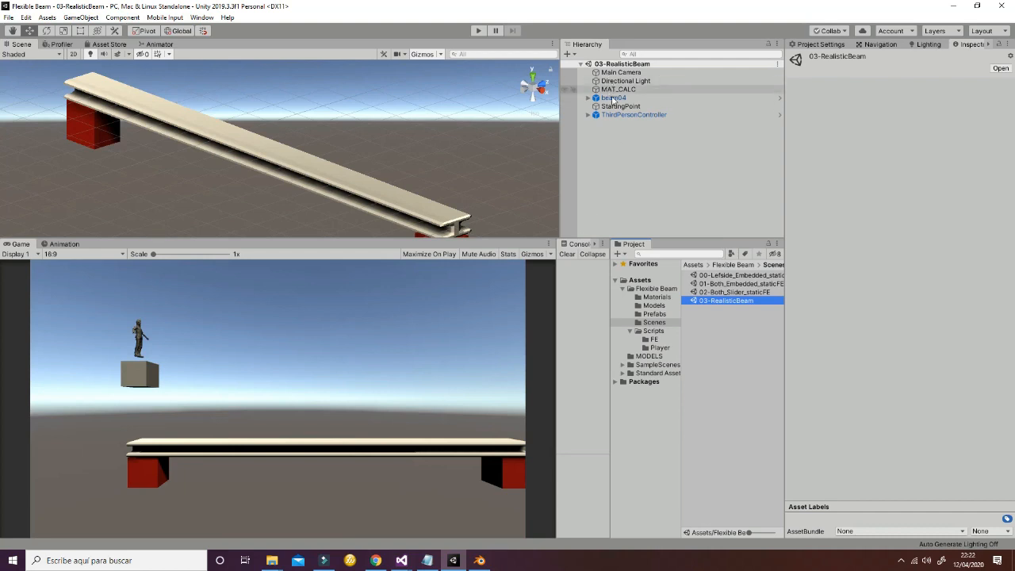
Inspect ThirdPersonController's Rigidbody and Interaction With Beam script.
left_click(635, 114)
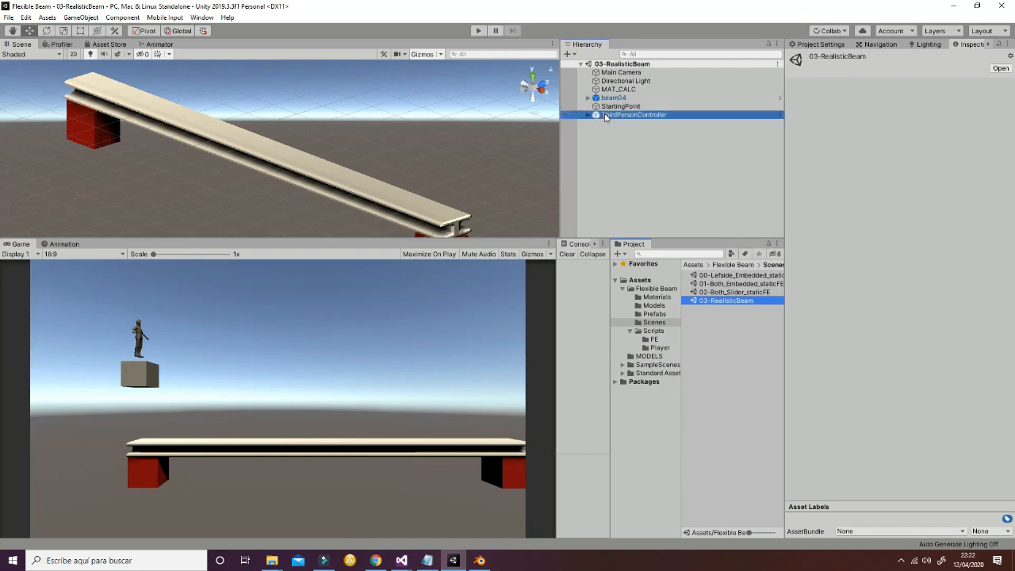
left_click(634, 114)
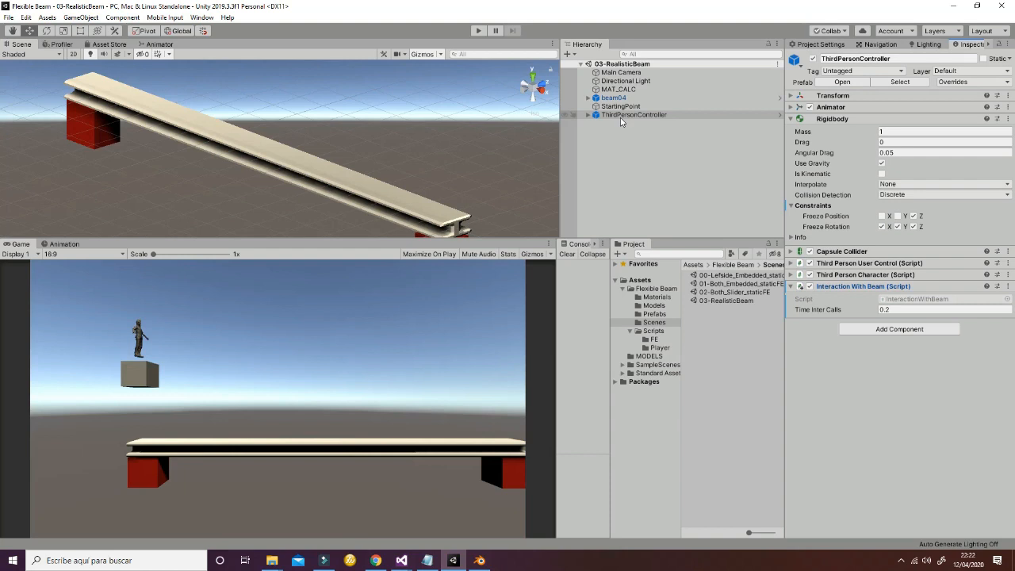
left_click(634, 114)
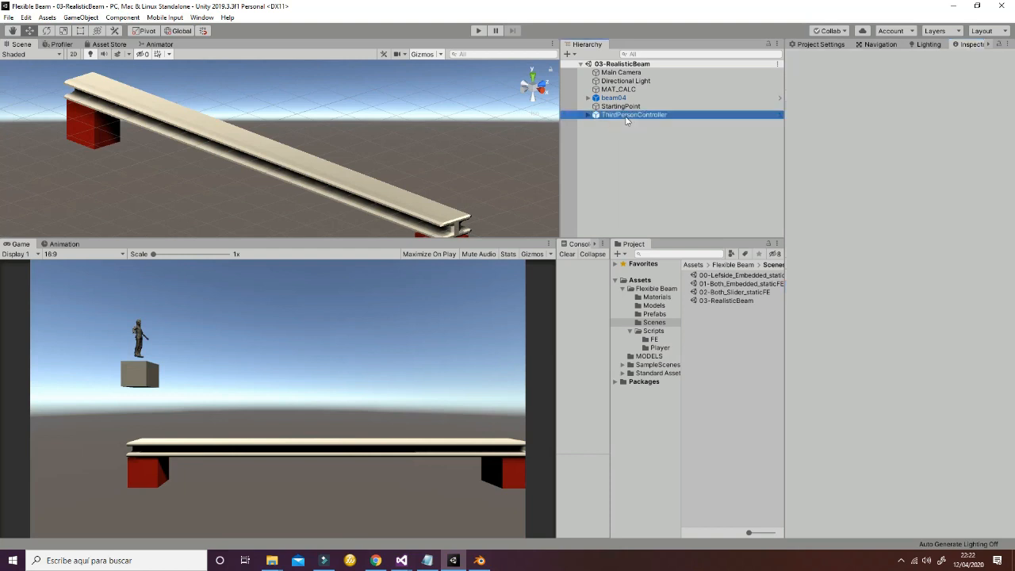
left_click(634, 114)
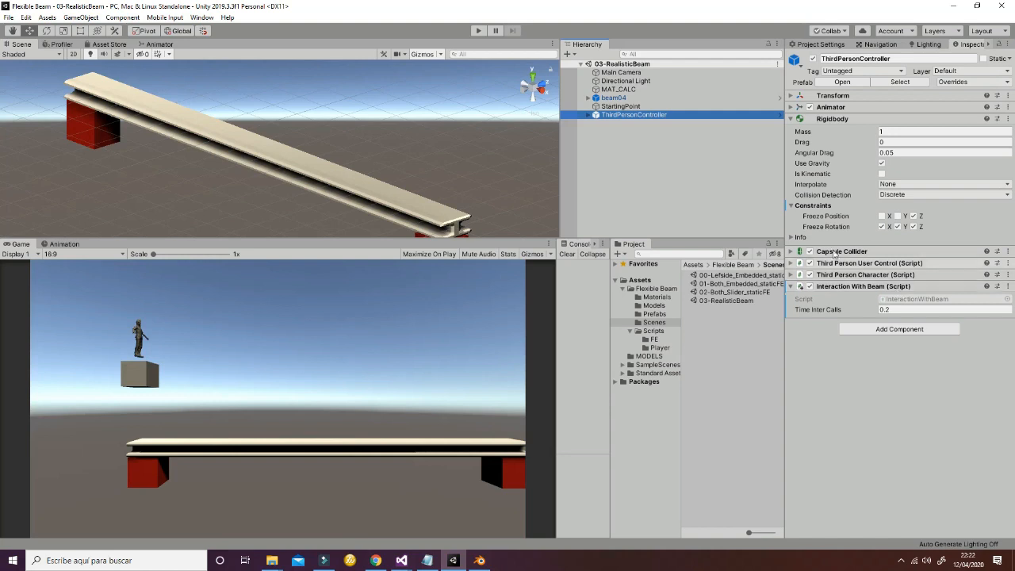
Create a new Sphere above the beam and begin adding its Rigidbody and Interaction With Beam components.
right_click(634, 114)
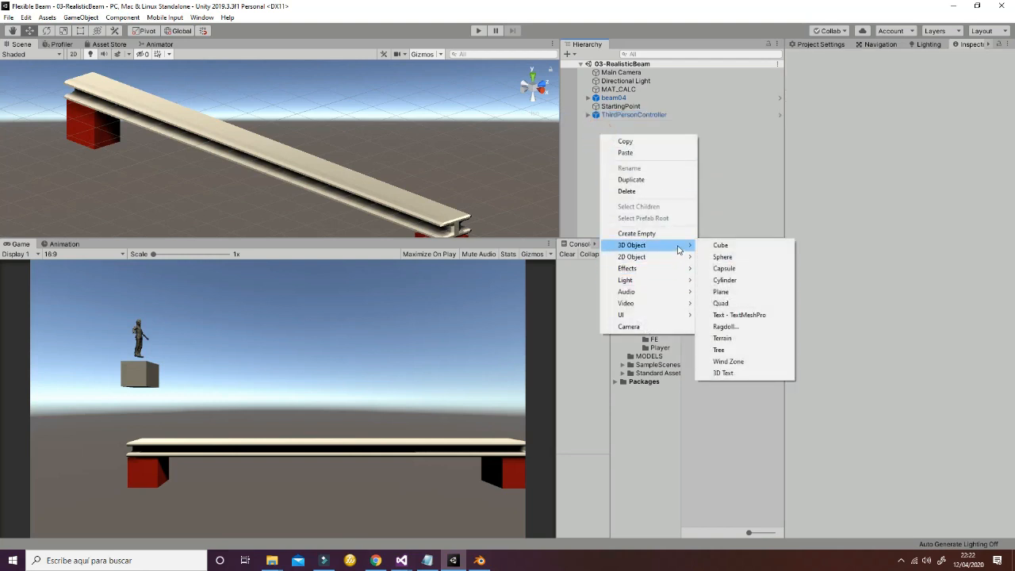
left_click(722, 257)
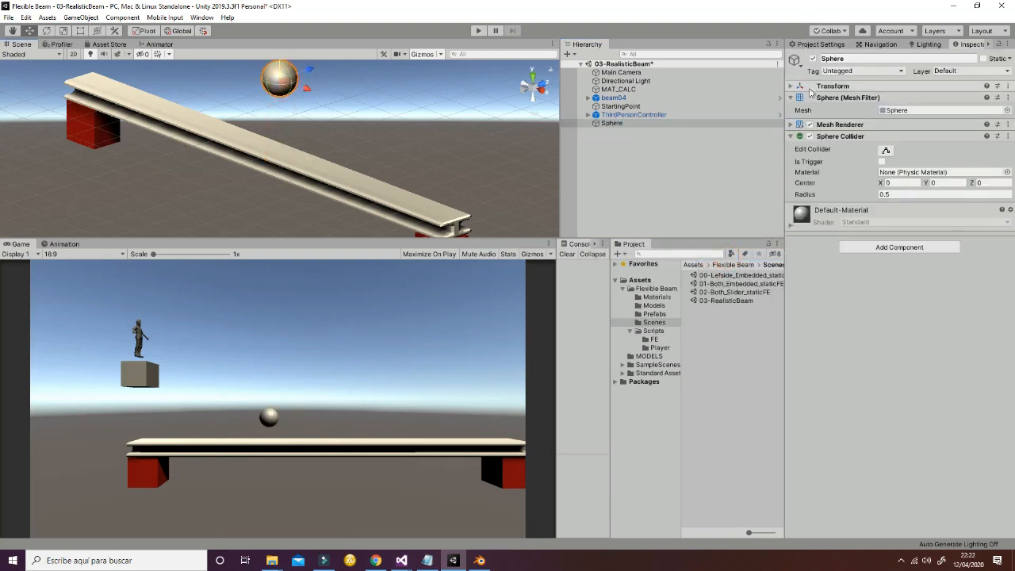
left_click(612, 124)
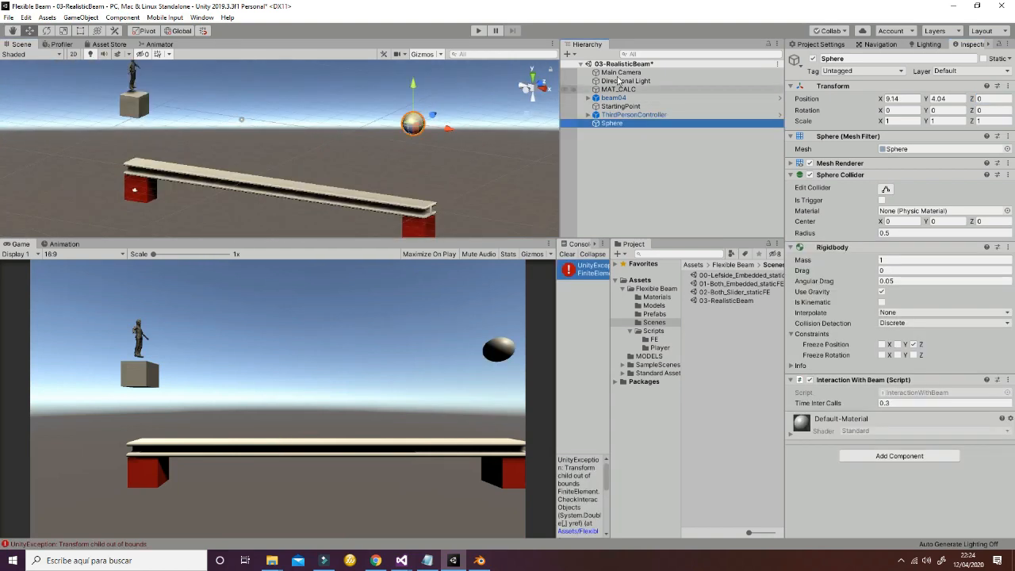
Add an empty child contactPOint under the Sphere at Y position -0.45.
right_click(611, 124)
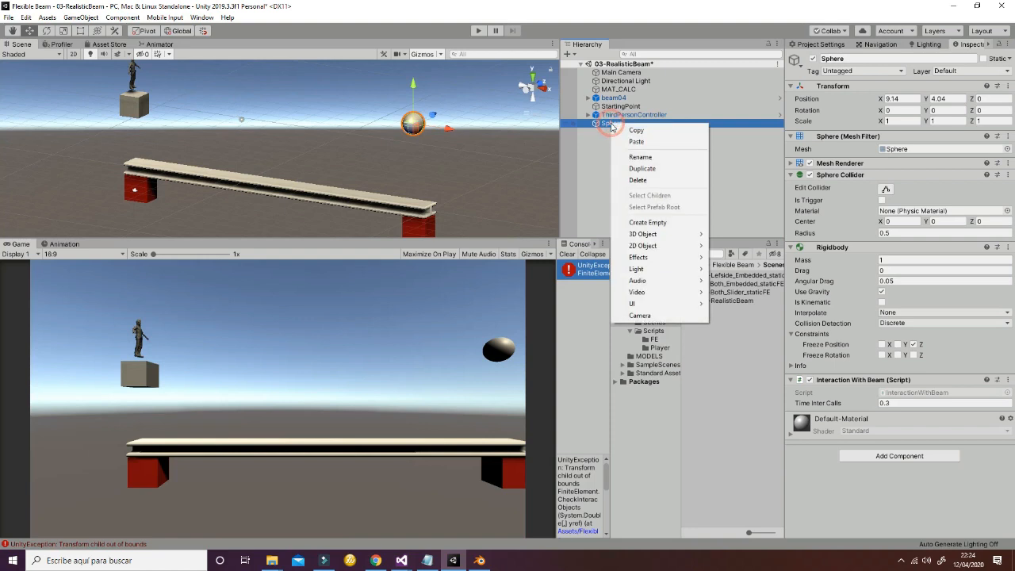
left_click(647, 222)
type("contactPOint")
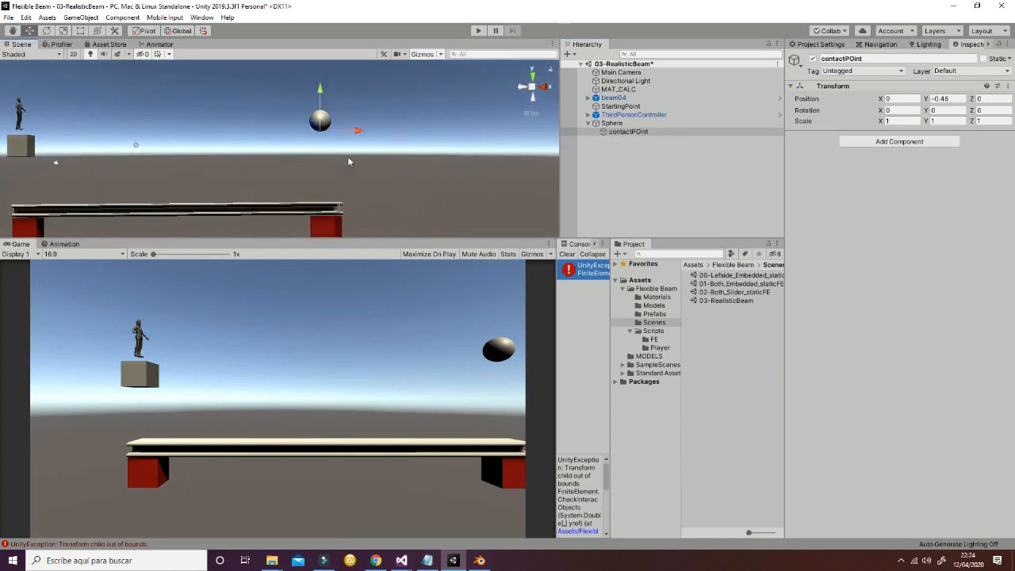
left_click(612, 123)
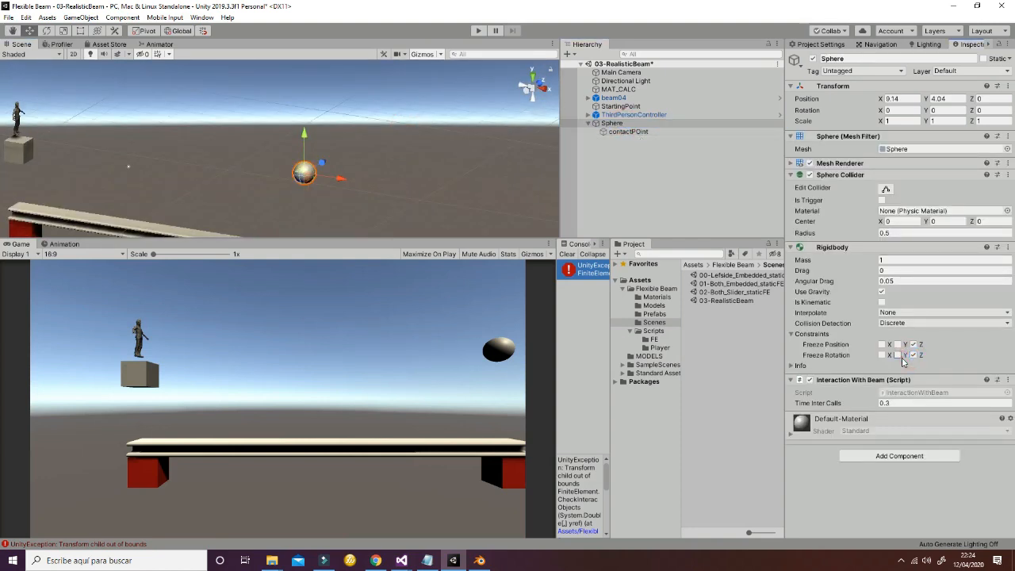
left_click(881, 355)
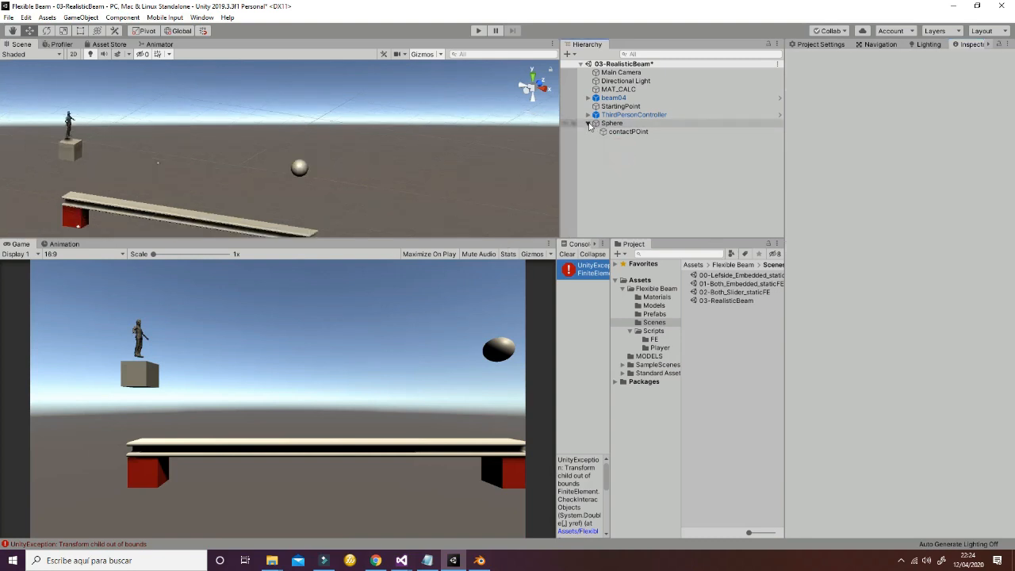
Duplicate the Sphere three times with Ctrl+D and space the copies along X above the beam.
left_click(612, 124)
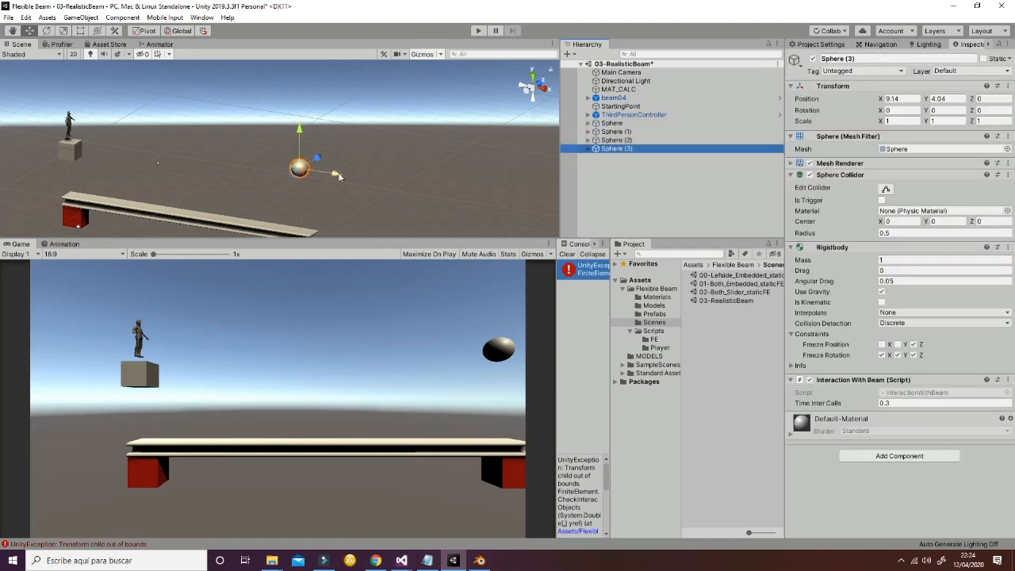
left_click(617, 139)
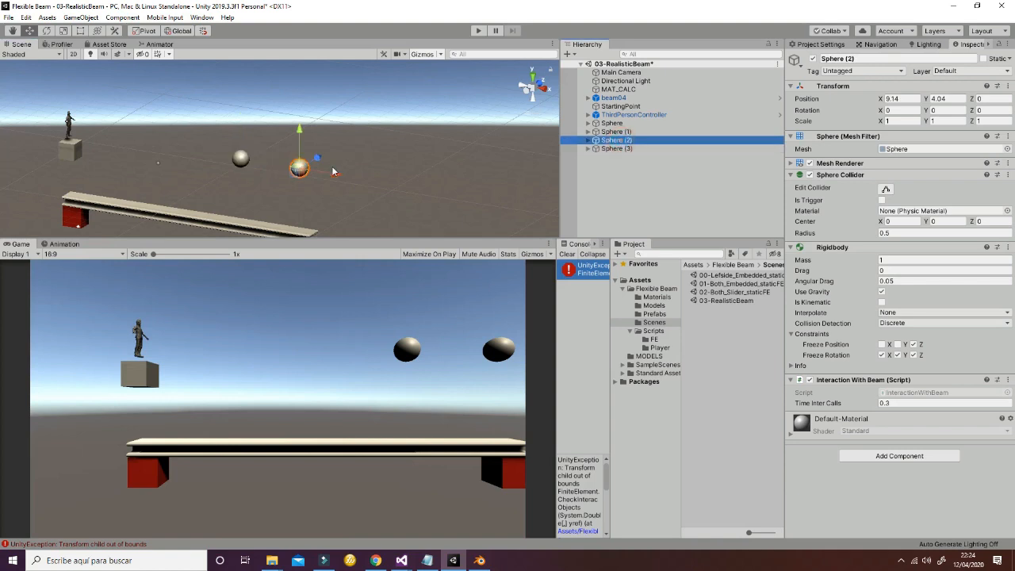
left_click(612, 130)
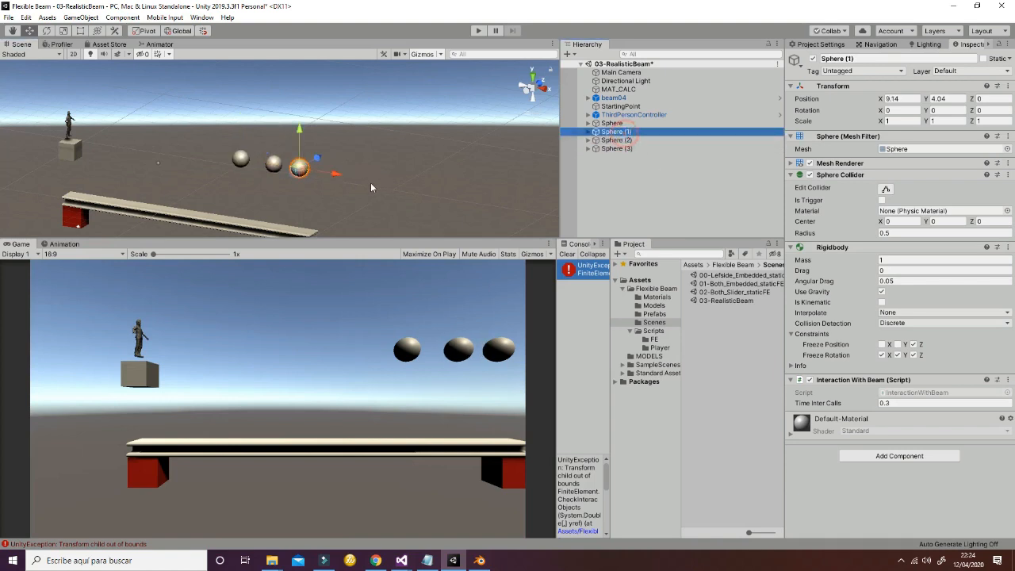
left_click_drag(300, 167, 213, 156)
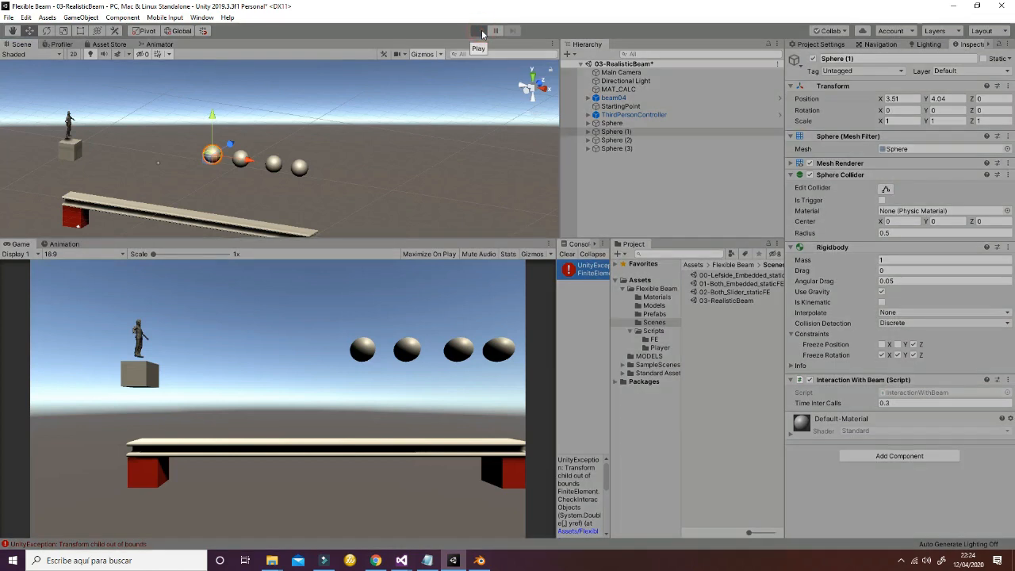
Play the scene so the four spheres bend the beam, stop it, then play again.
left_click(479, 30)
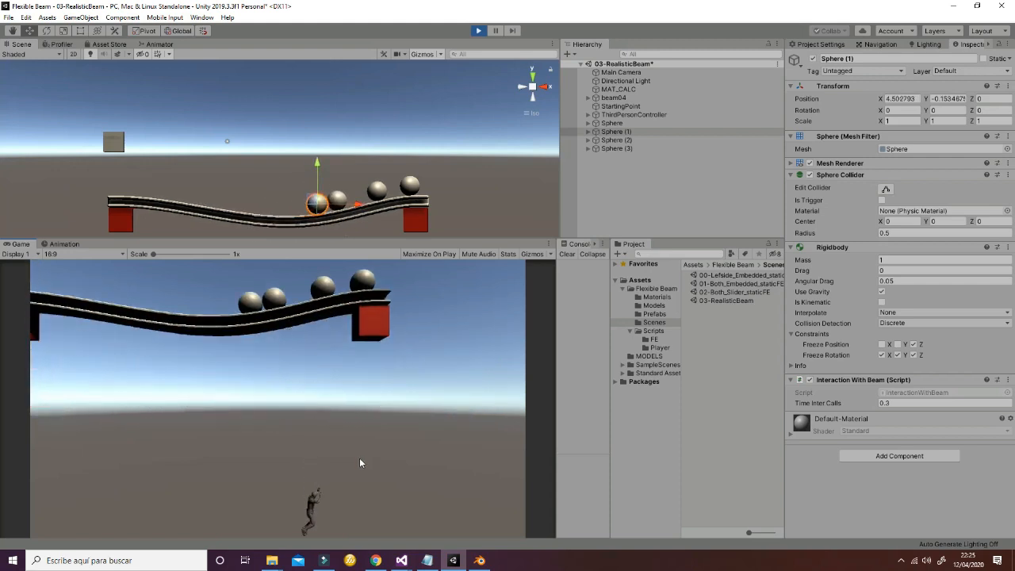
left_click(477, 30)
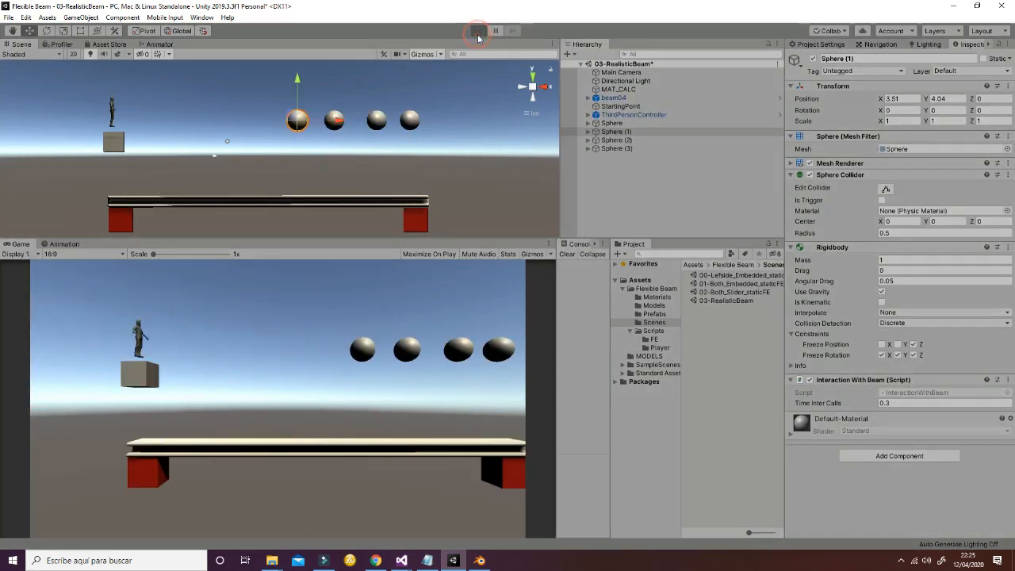
left_click(478, 30)
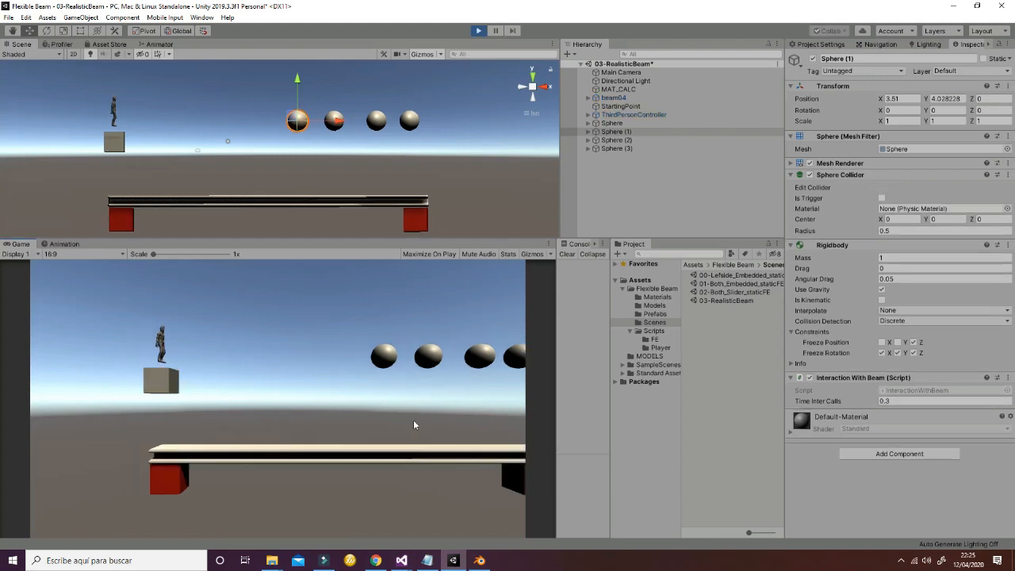